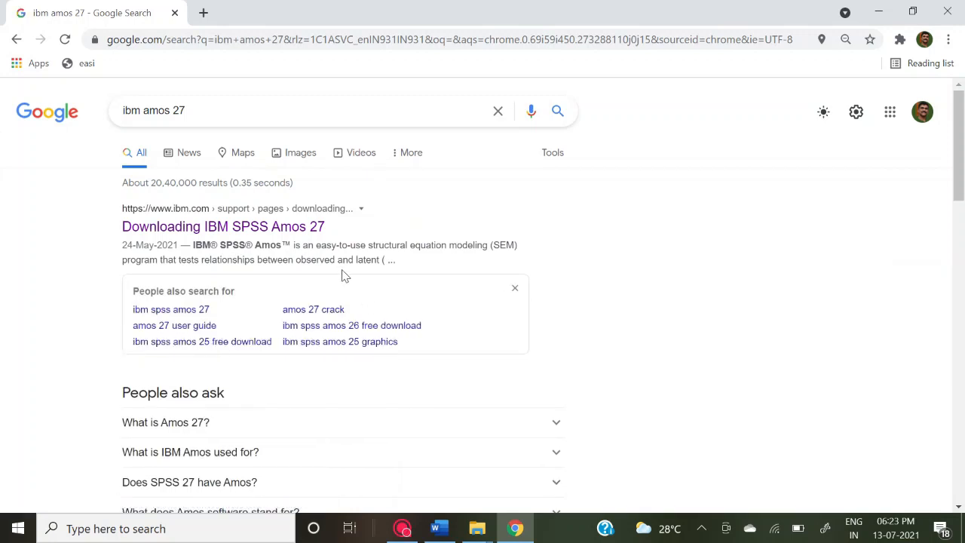
mouse_move(285, 235)
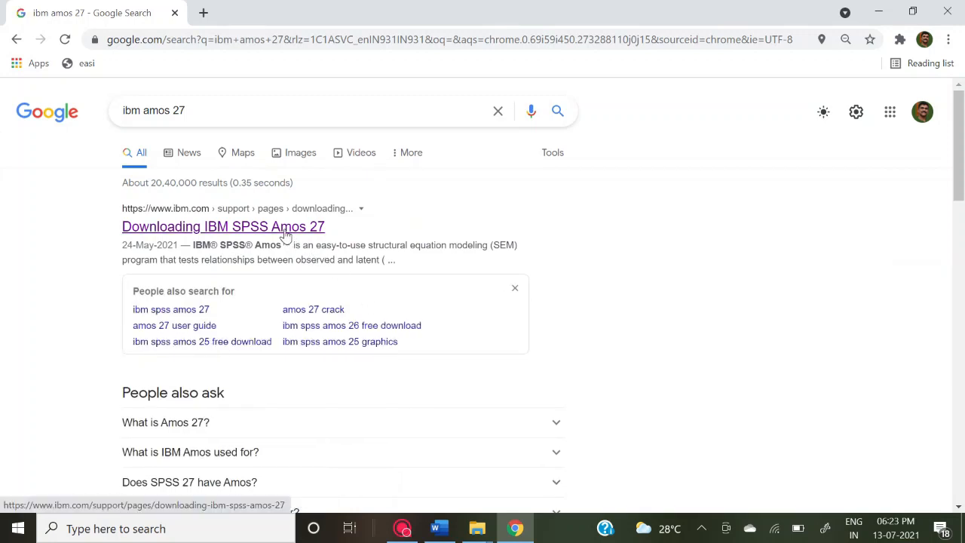
Step: Attach Data 1.sav (301 cases) as the data file for Group number 1
click(223, 226)
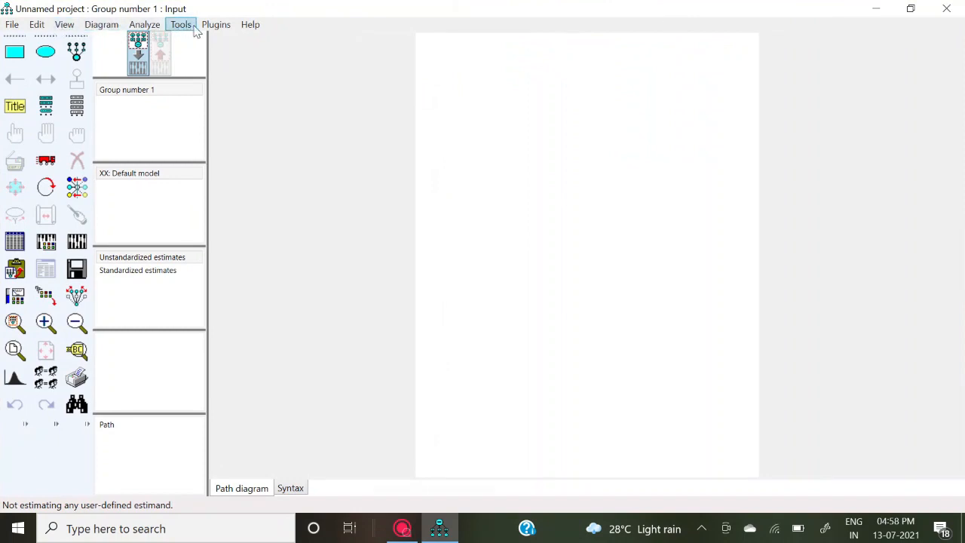
mouse_move(206, 233)
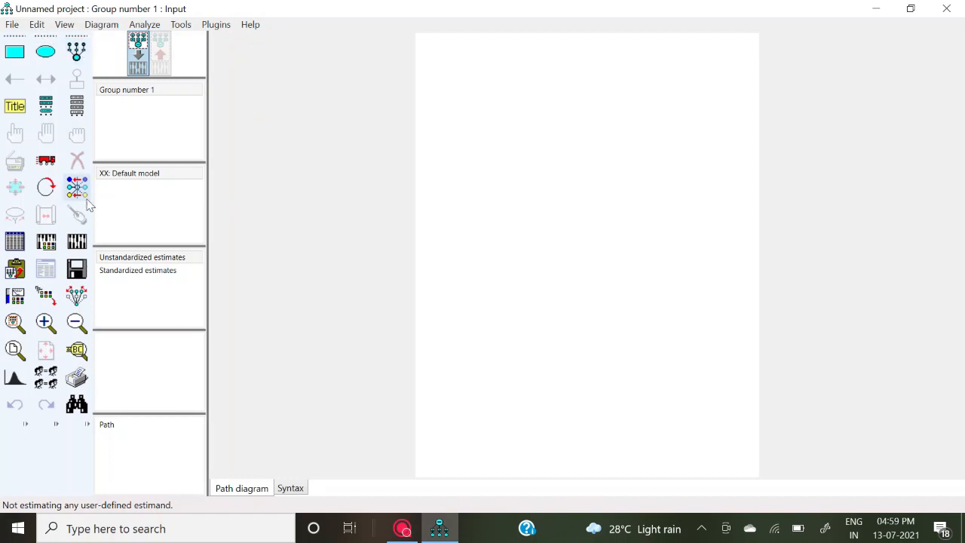
mouse_move(15, 241)
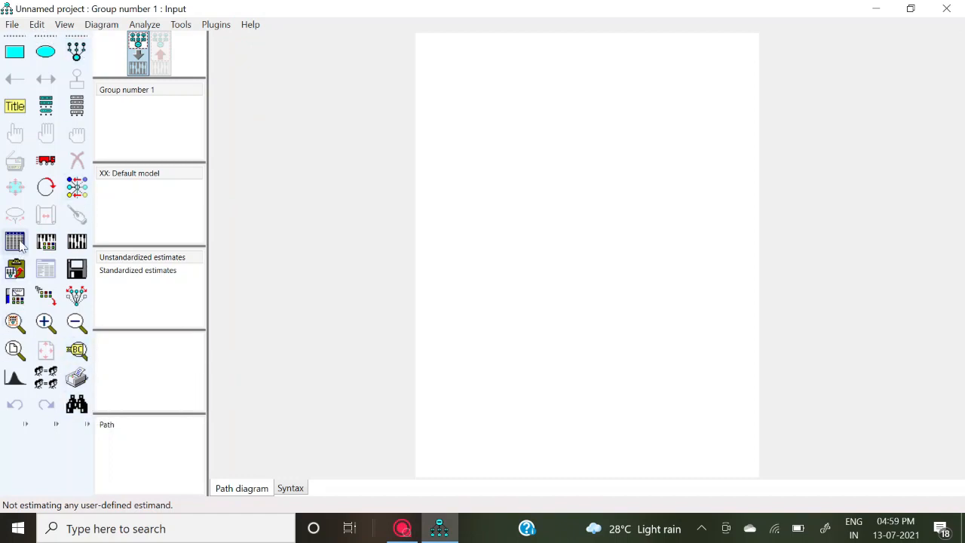
mouse_move(93, 231)
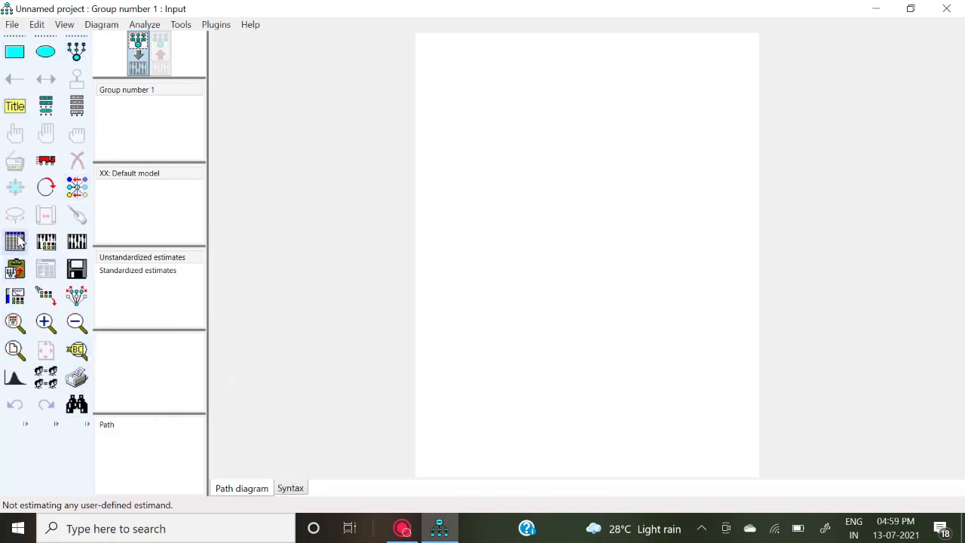
mouse_move(96, 267)
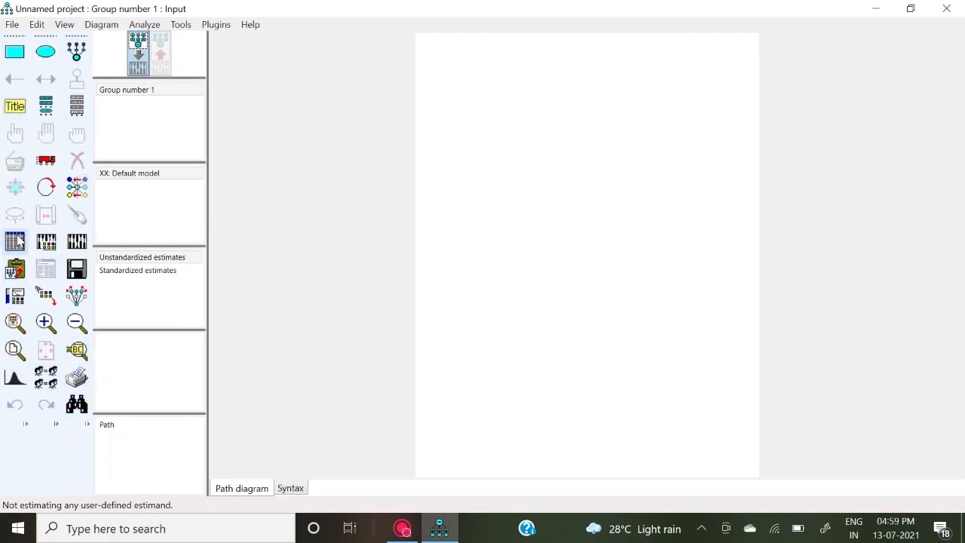
mouse_move(15, 241)
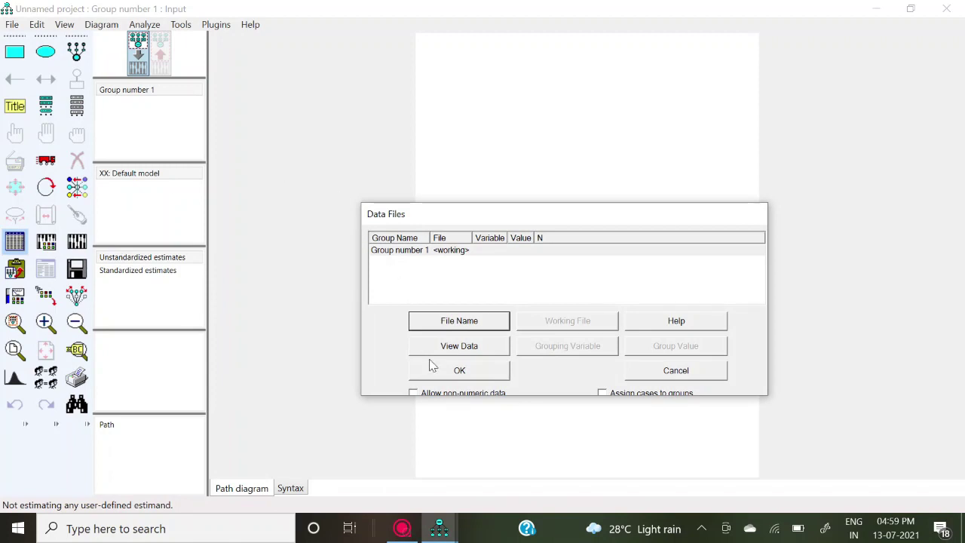
click(459, 321)
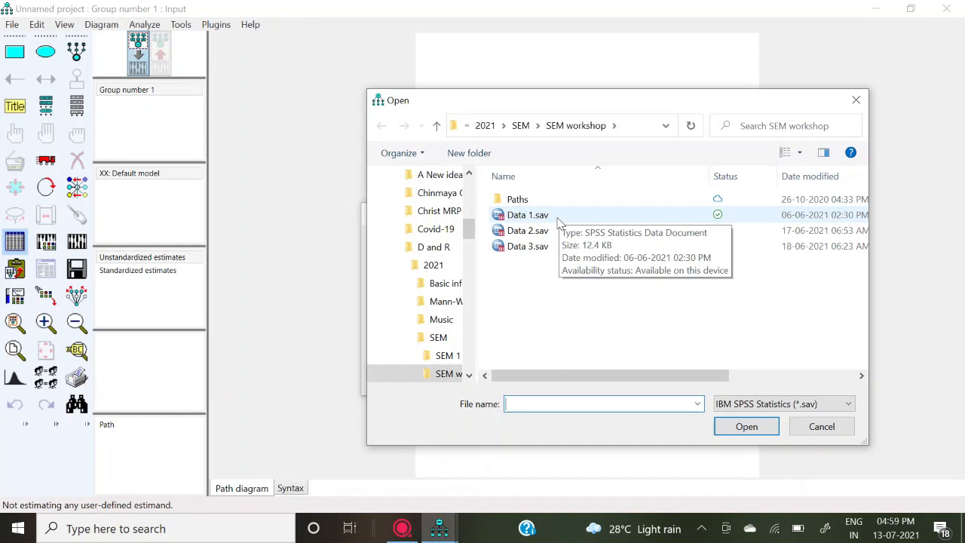
click(528, 215)
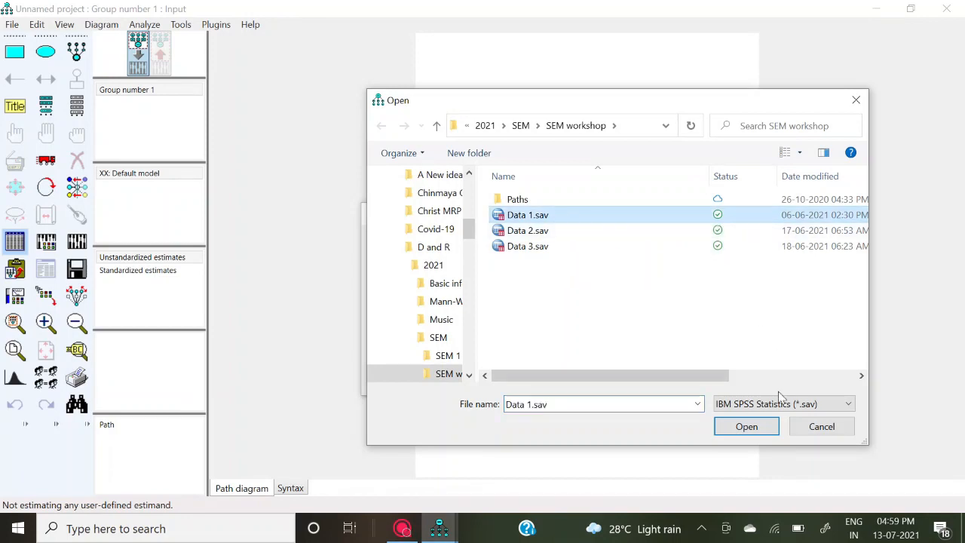
click(746, 426)
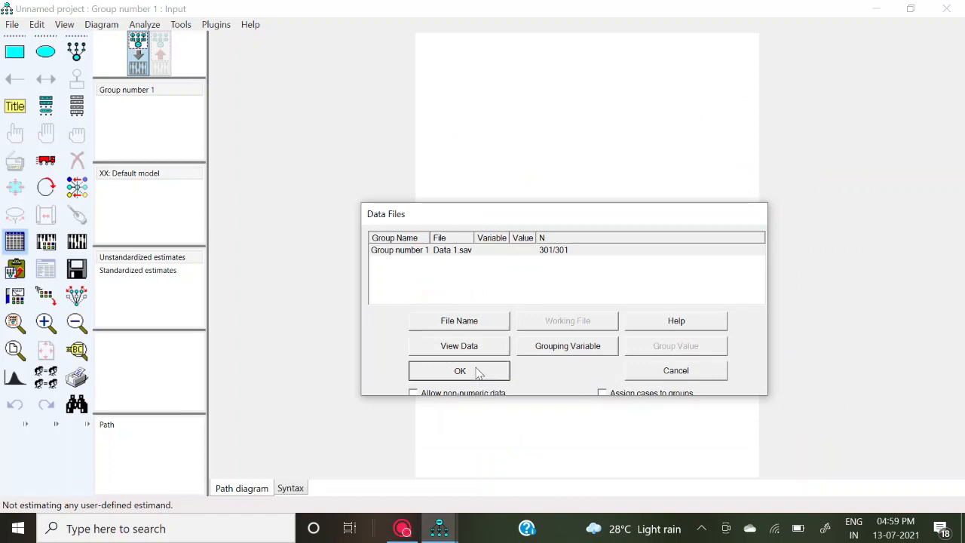
click(459, 370)
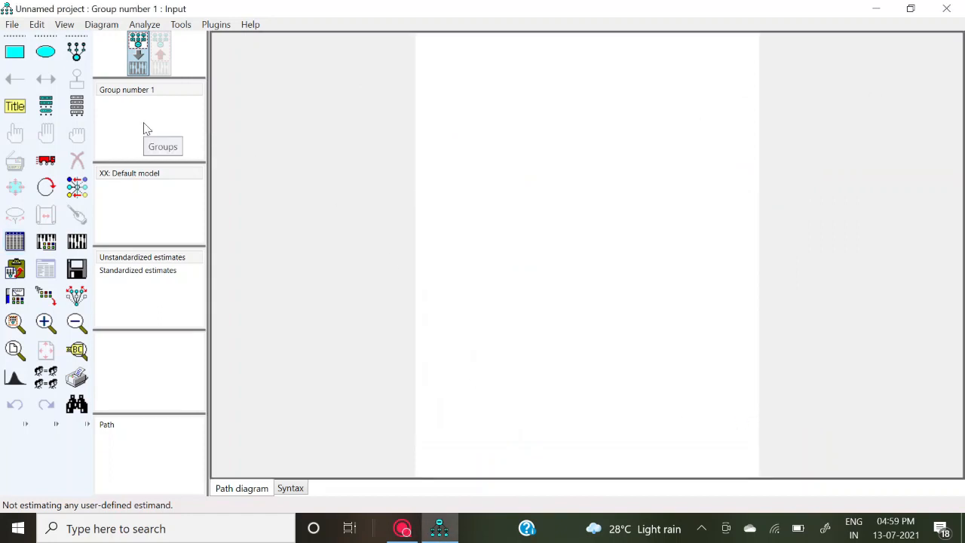
Step: Show the dataset's 32 variables and drag DEMB1 onto the diagram as an observed box
click(77, 105)
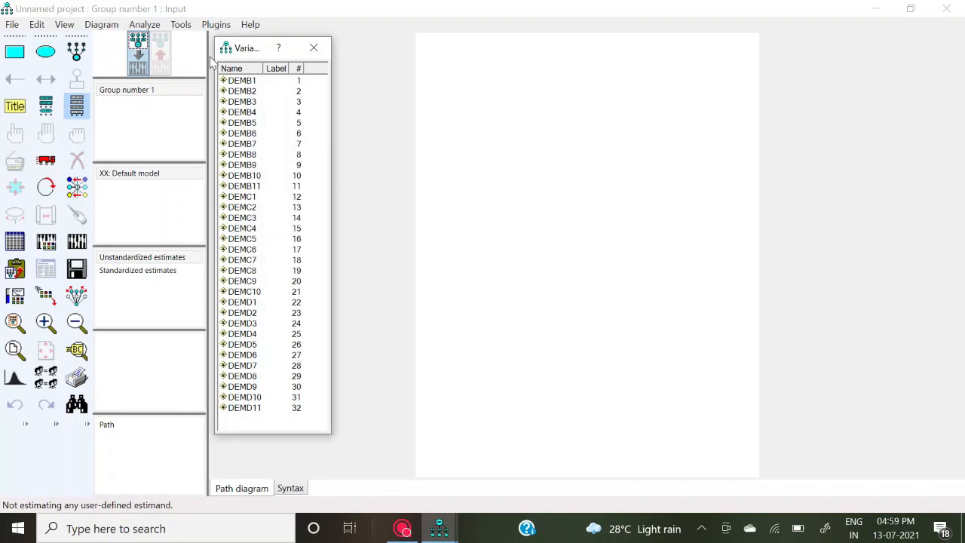
mouse_move(275, 94)
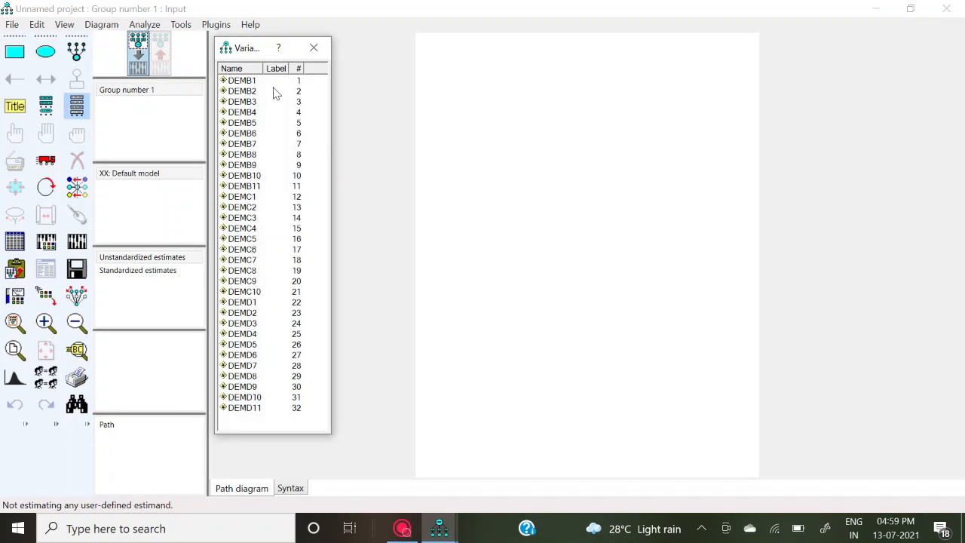
click(242, 80)
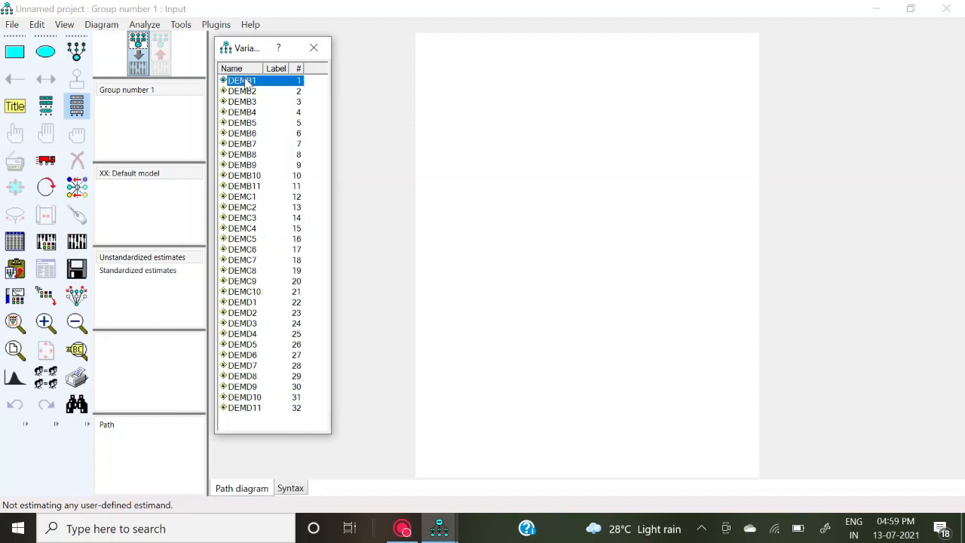
drag(241, 80, 502, 150)
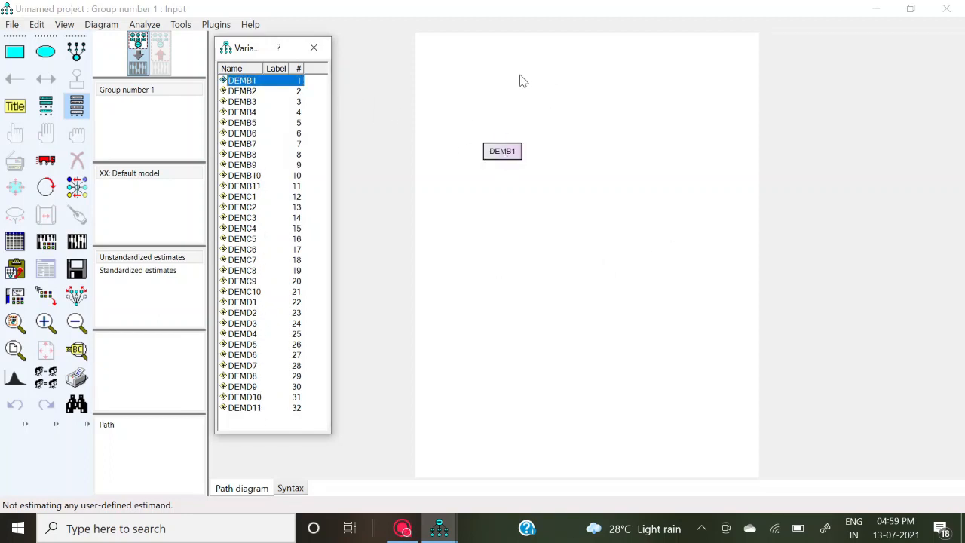
mouse_move(305, 173)
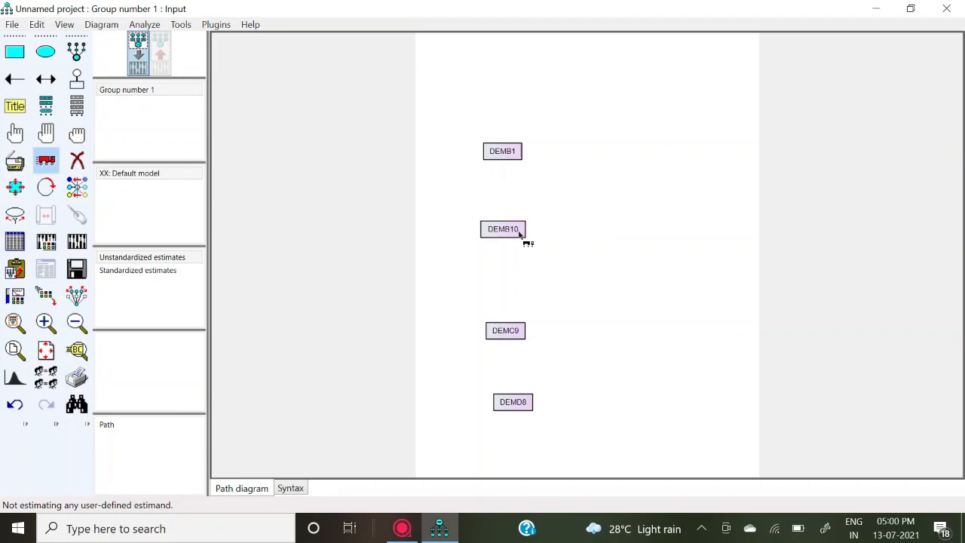
Step: Drag DEMB10, DEMC9 and DEMD8 upward into an evenly spaced column beneath DEMB1
drag(505, 330, 503, 308)
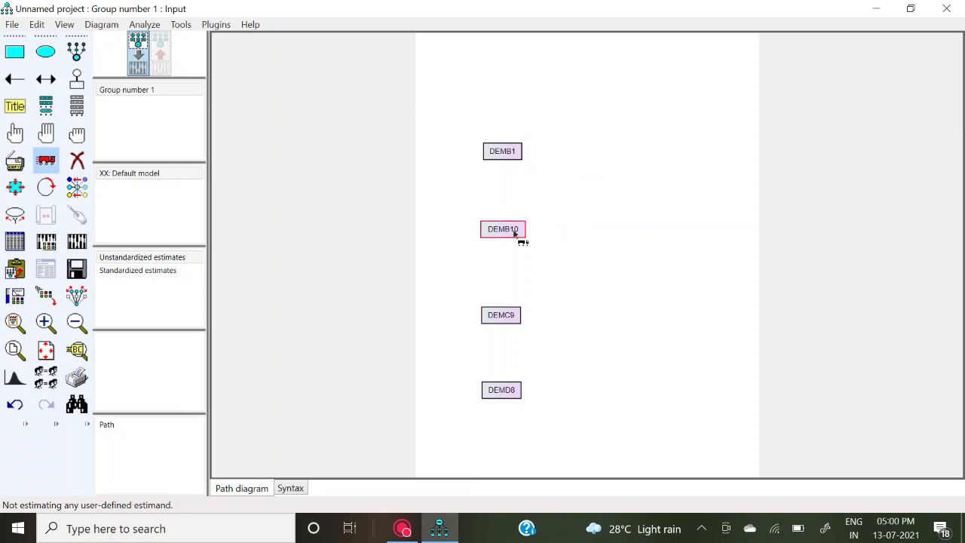
drag(503, 229, 504, 199)
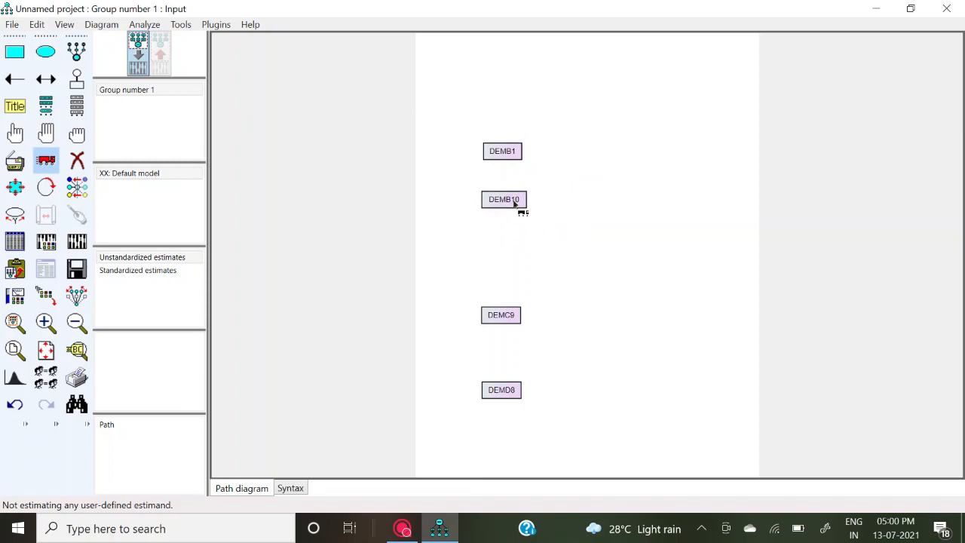
drag(501, 315, 504, 282)
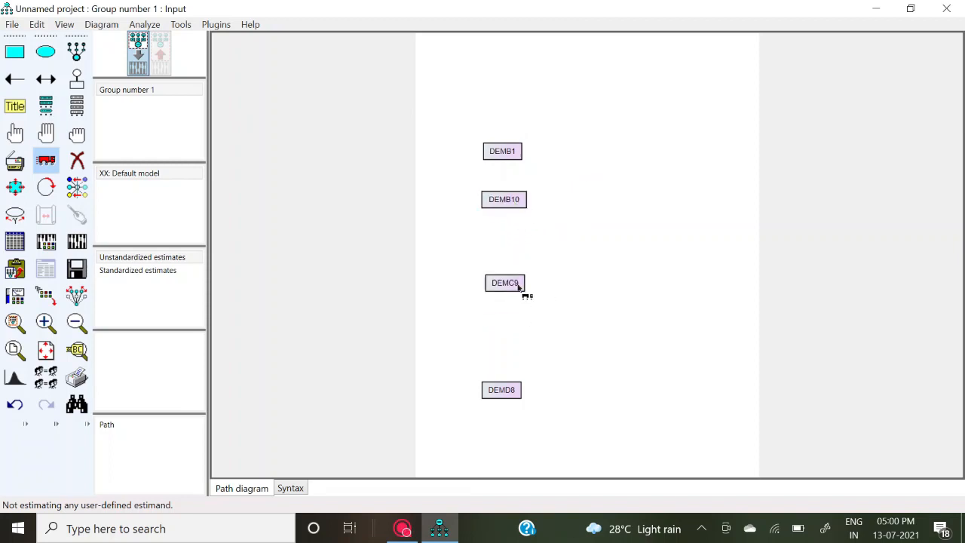
drag(505, 282, 505, 260)
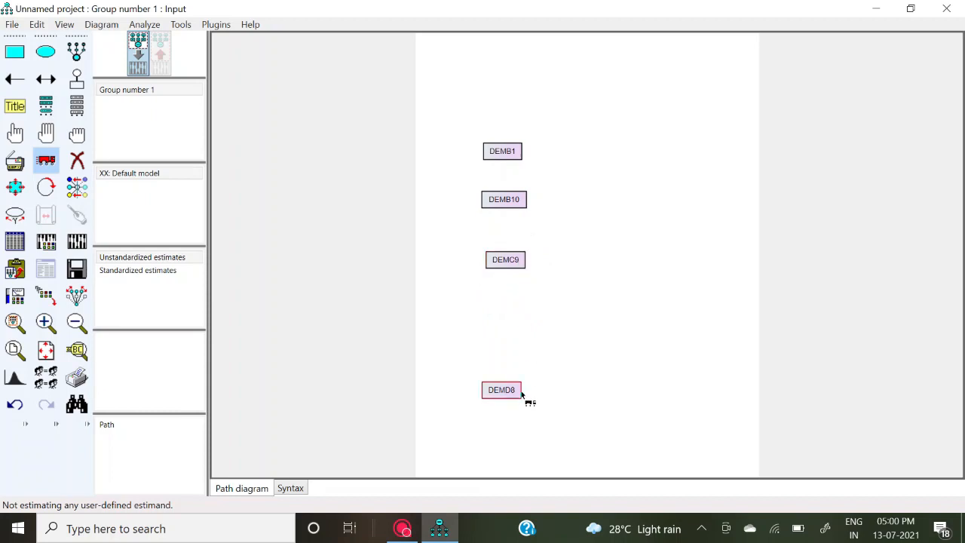
drag(501, 389, 507, 318)
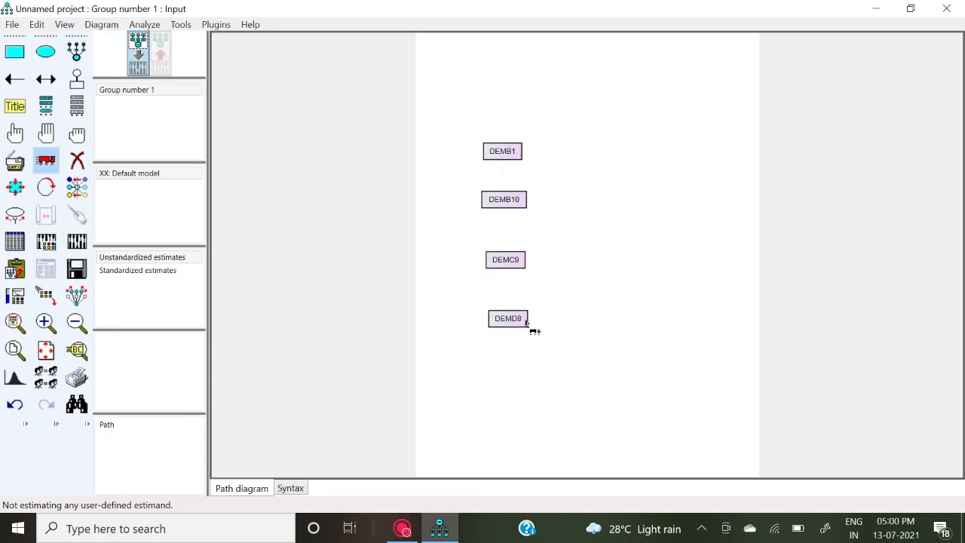
click(507, 317)
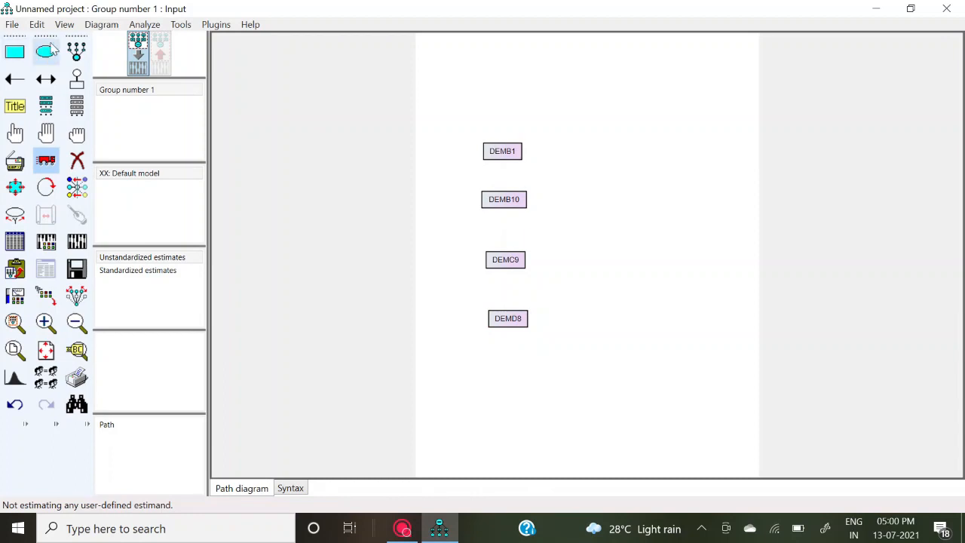
click(45, 51)
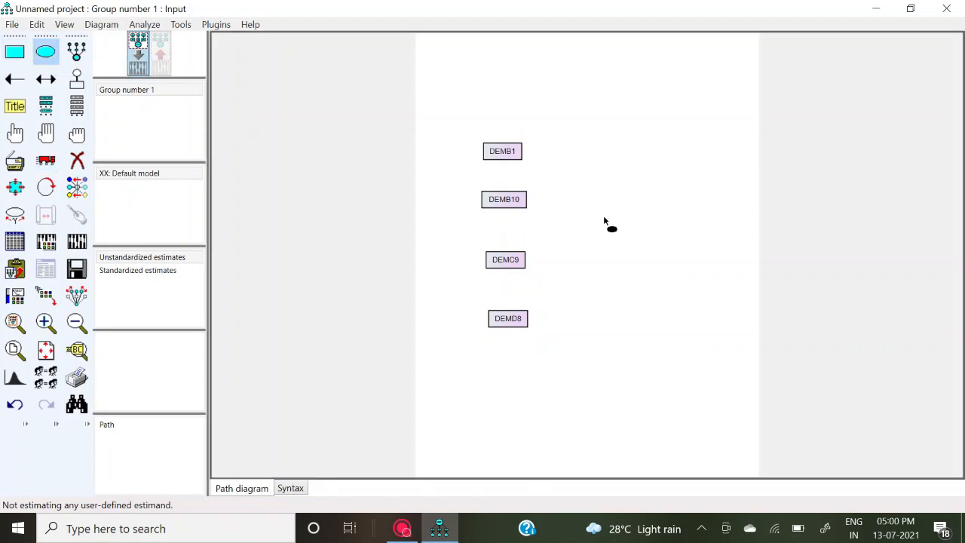
click(622, 232)
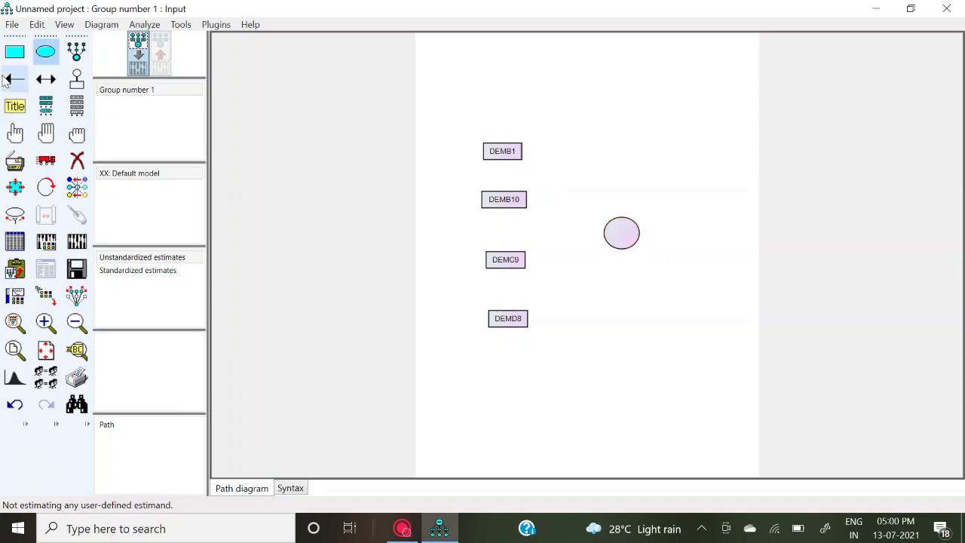
mouse_move(611, 218)
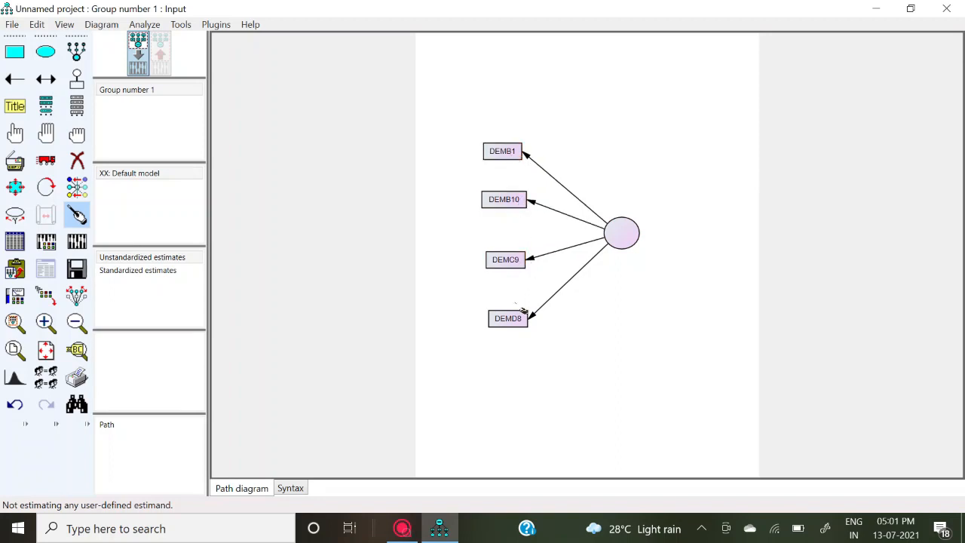
click(507, 318)
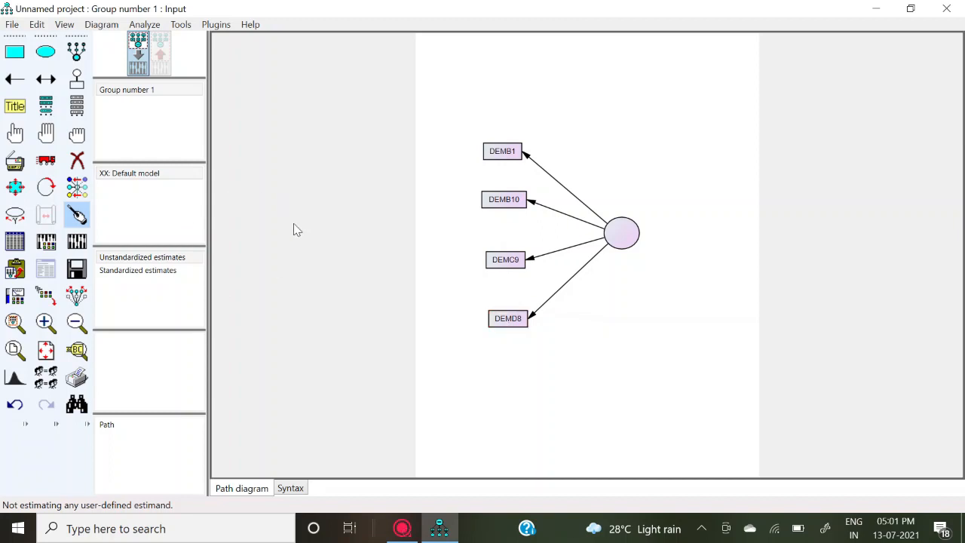
mouse_move(194, 344)
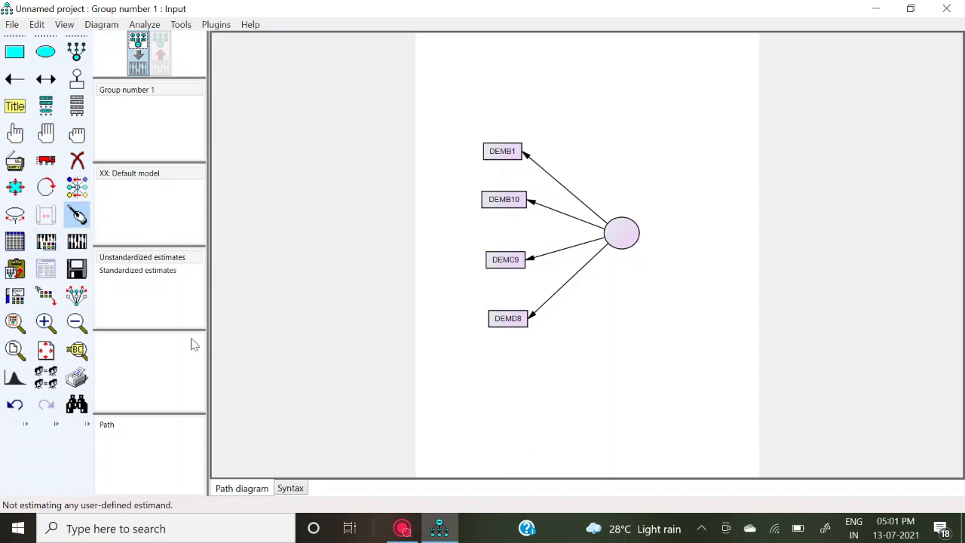
mouse_move(76, 160)
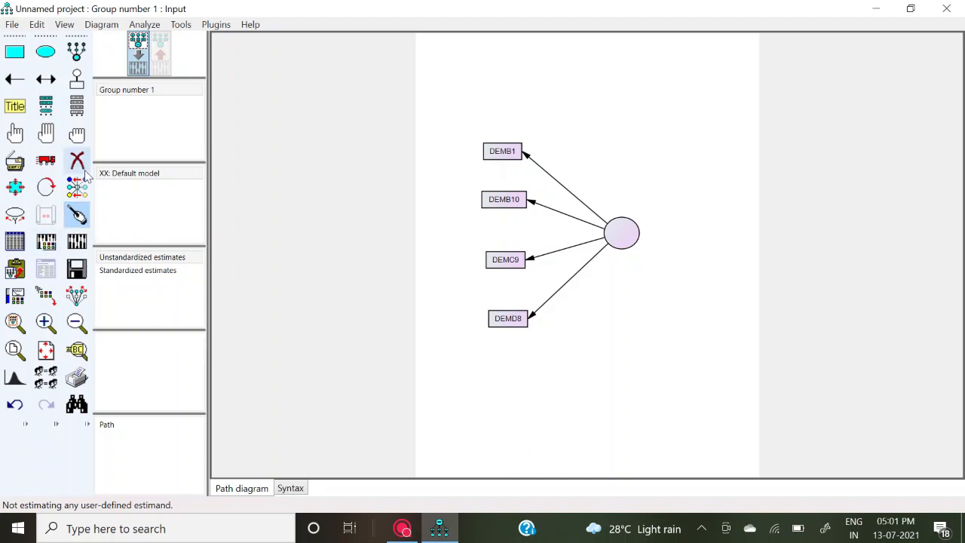
mouse_move(46, 161)
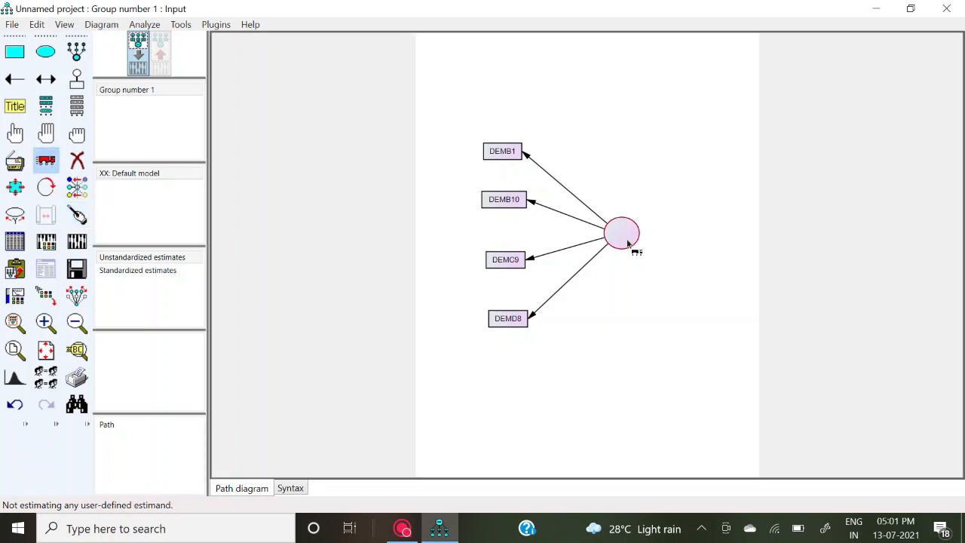
Step: Drag the latent factor ellipse leftward toward its four indicator rectangles
drag(622, 232, 577, 231)
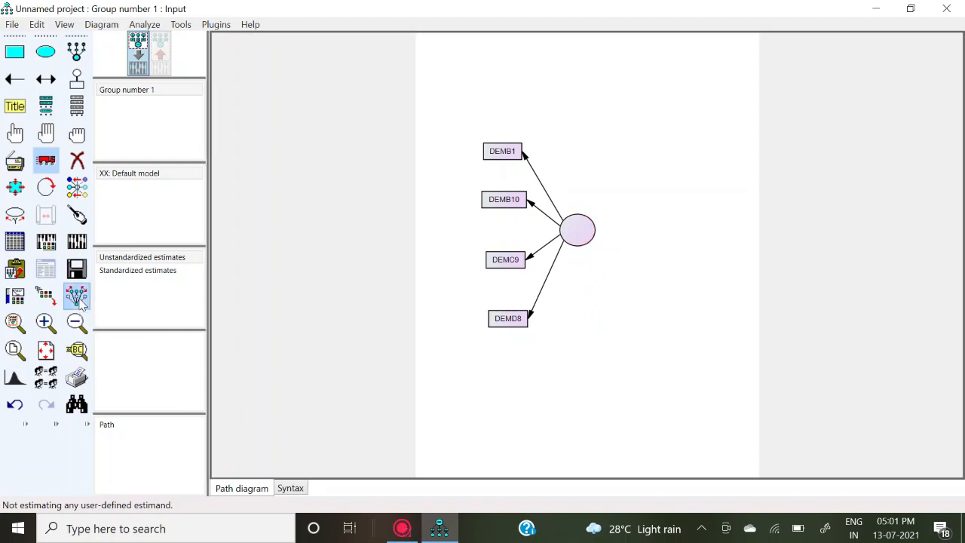
drag(577, 230, 607, 218)
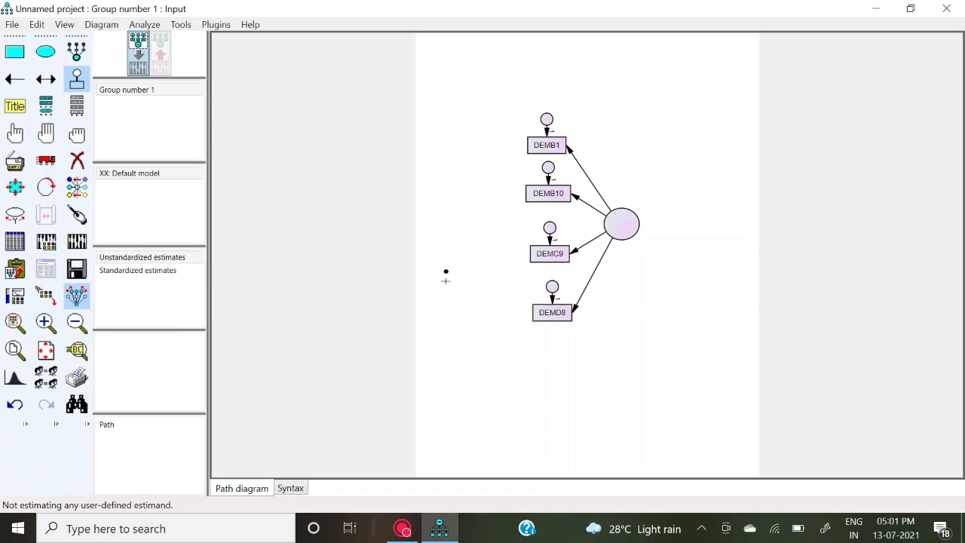
mouse_move(251, 245)
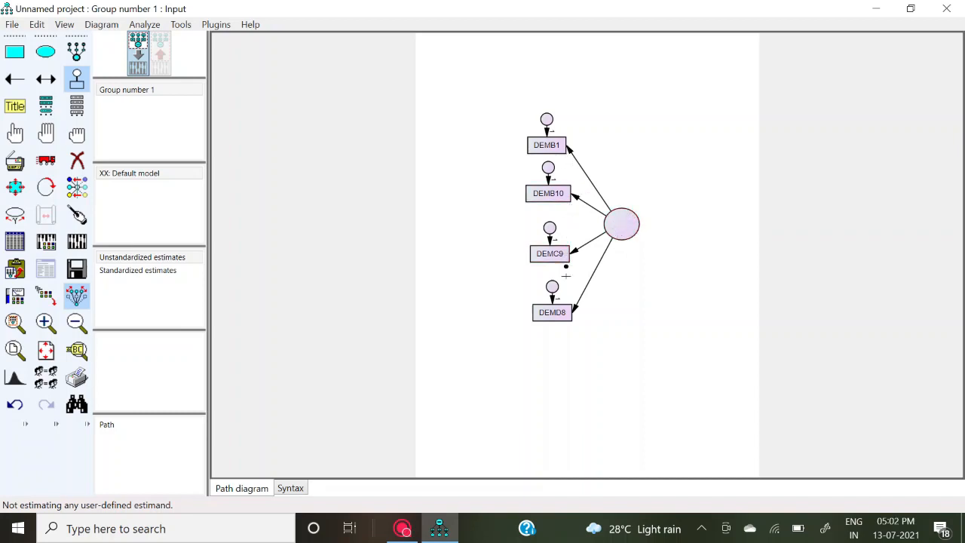
Step: Add a unique residual circle to DEMB1, DEMB10, DEMC9 and DEMD8
click(549, 253)
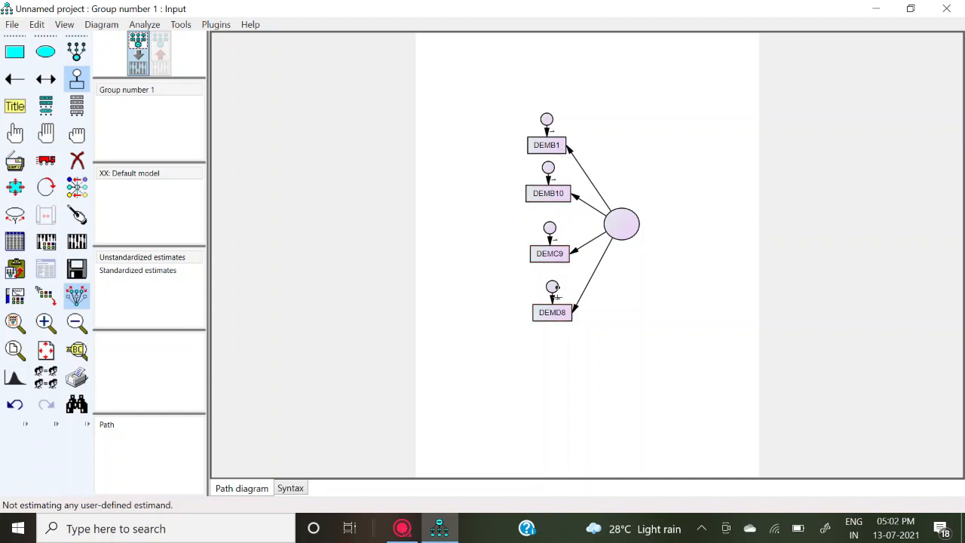
mouse_move(388, 187)
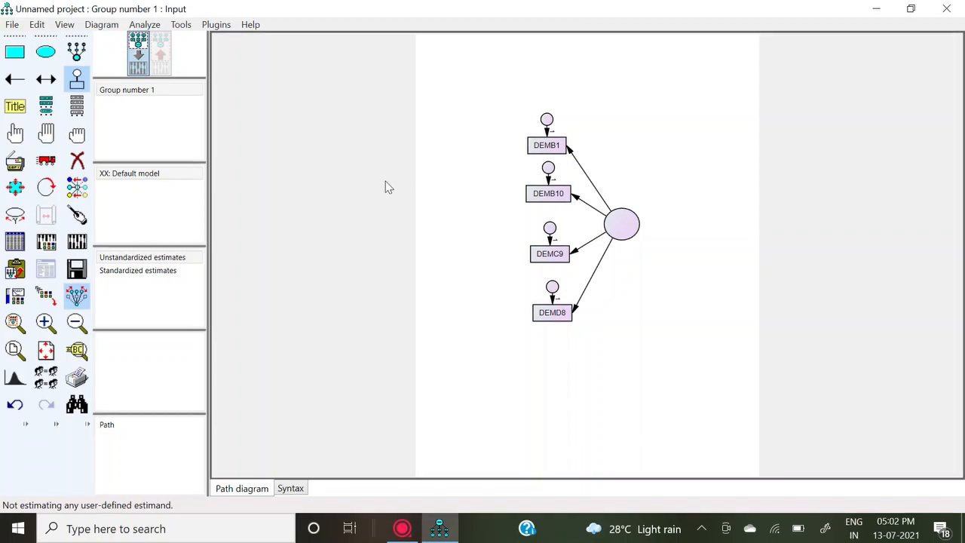
mouse_move(214, 147)
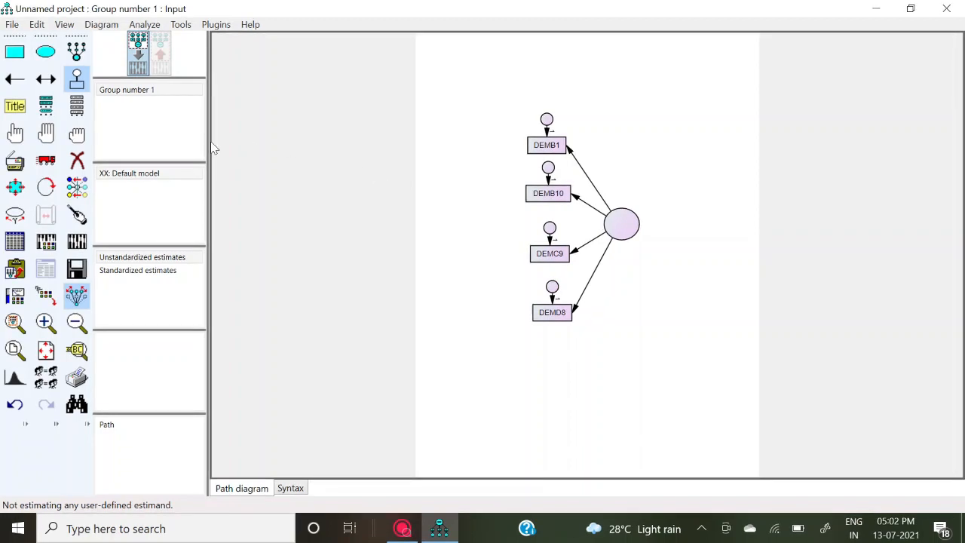
mouse_move(77, 79)
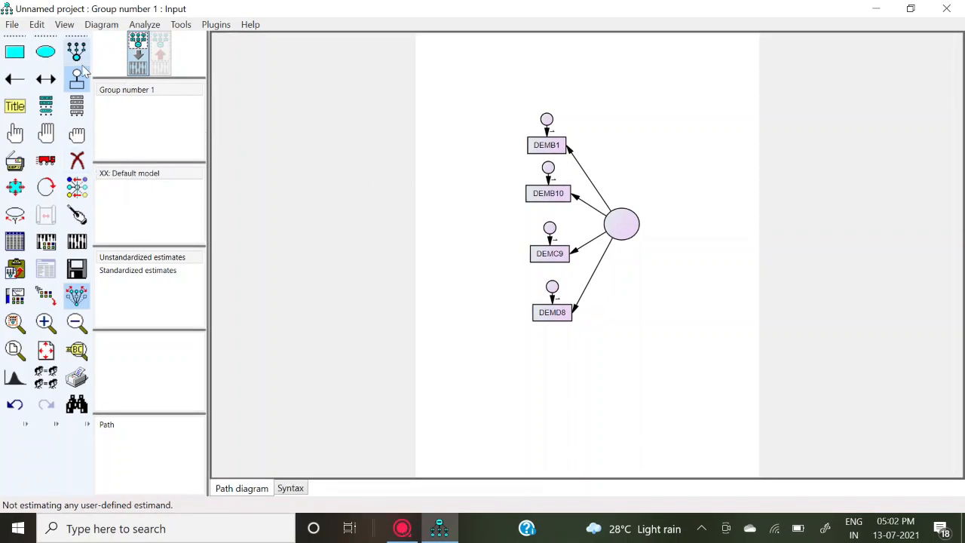
mouse_move(109, 81)
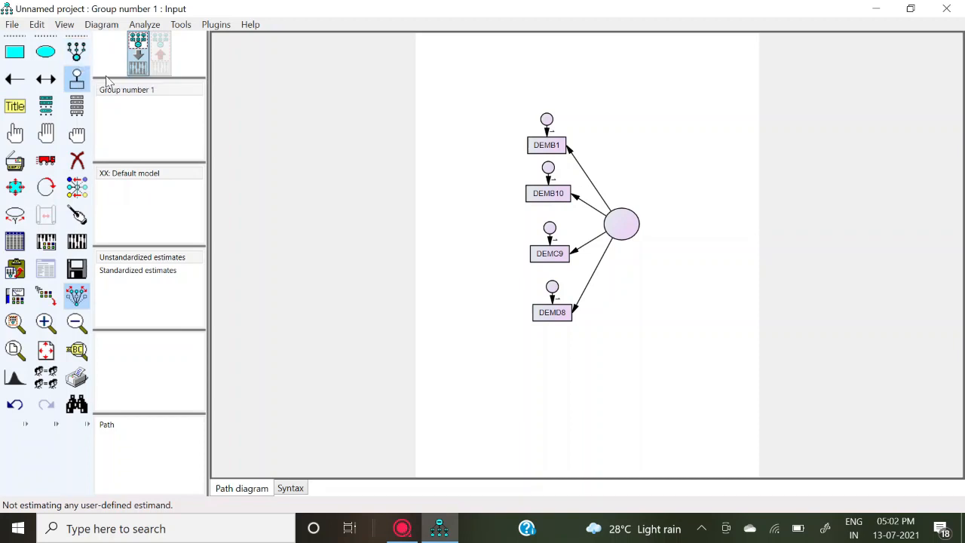
mouse_move(76, 160)
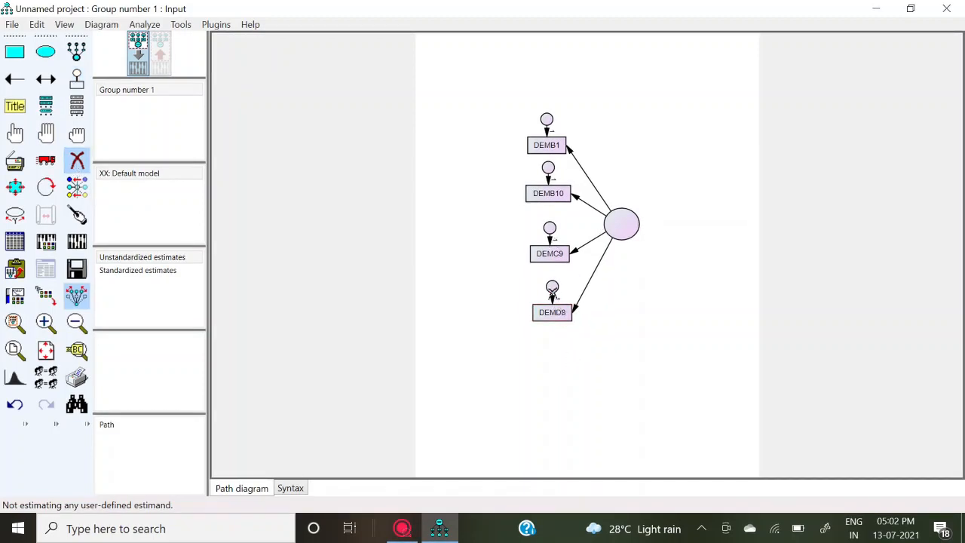
Step: Erase the residual circle sitting above DEMD8 with the Erase tool
click(551, 312)
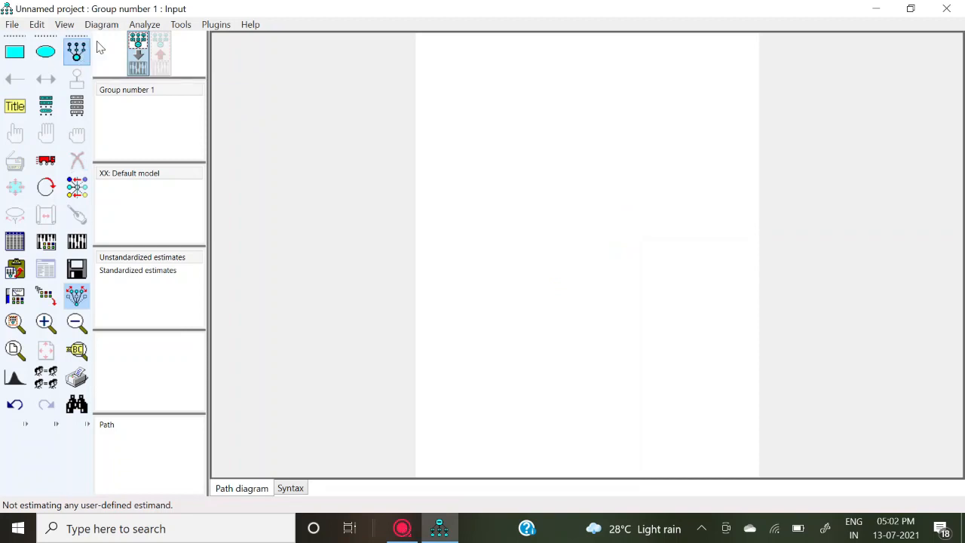
Step: Draw a new latent factor ellipse and give it eleven indicators with residuals
click(564, 231)
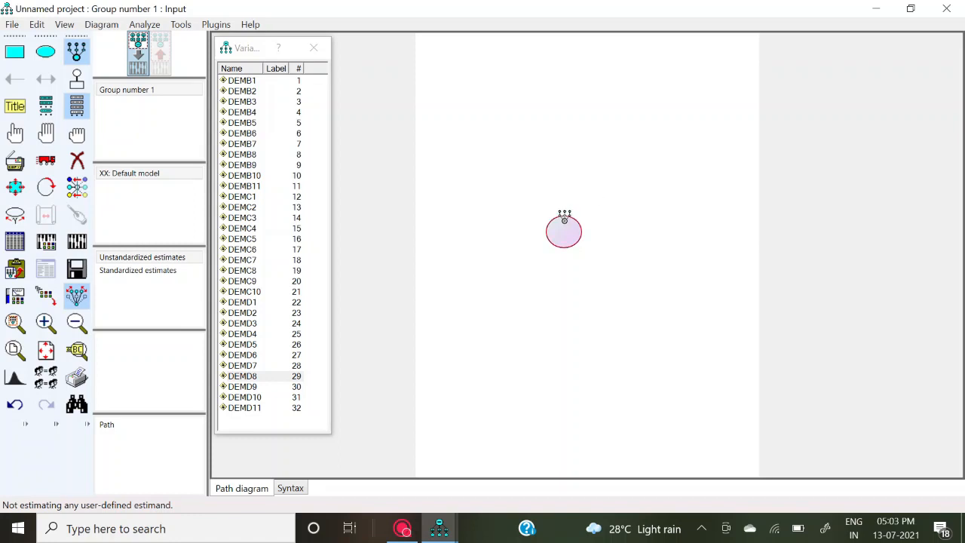
click(564, 230)
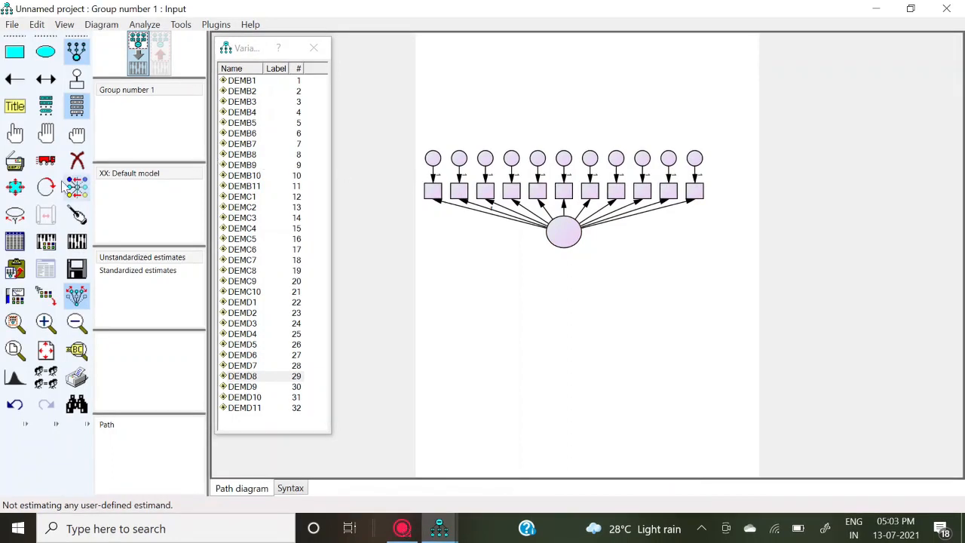
Step: Rotate the indicators, shift the factor right, duplicate it, and turn the copy's indicators left
click(564, 232)
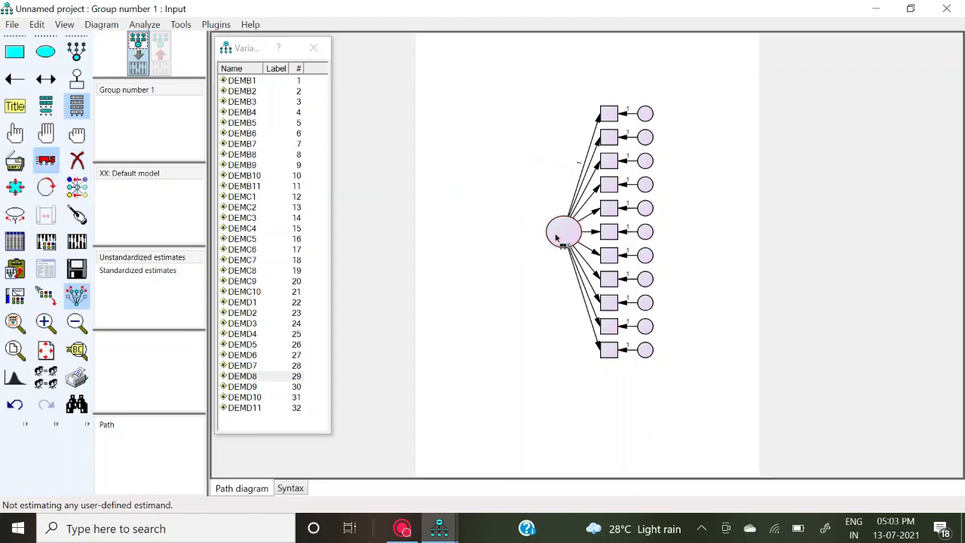
drag(564, 232, 648, 237)
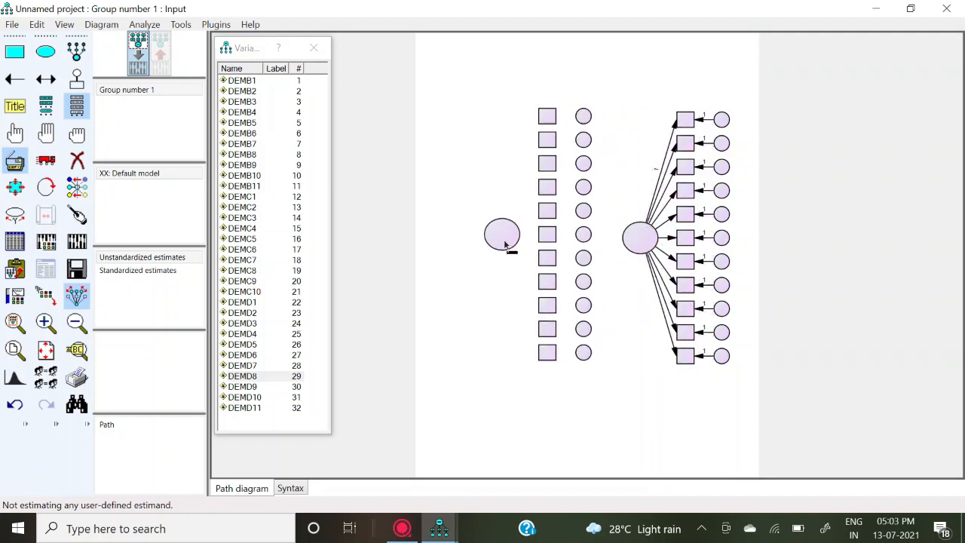
click(45, 186)
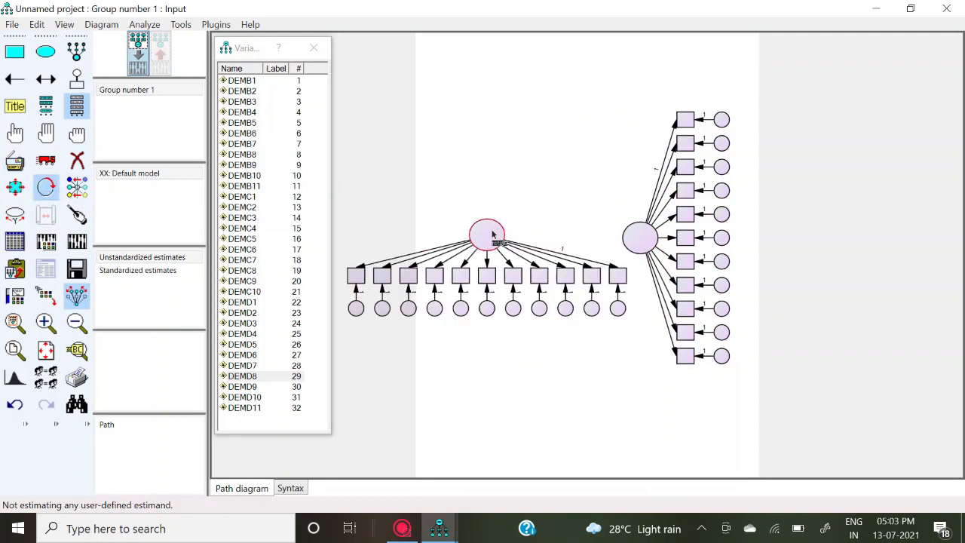
click(486, 234)
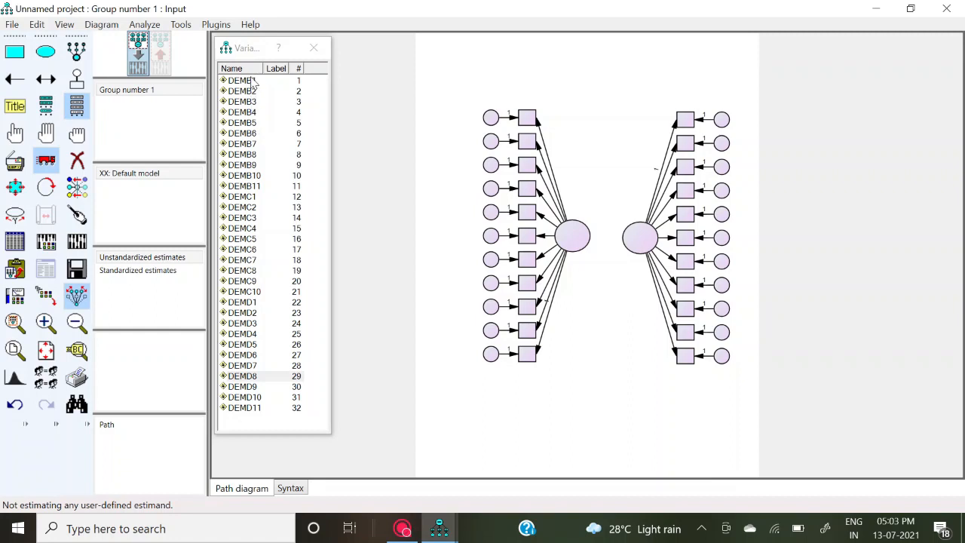
Step: Label the left factor's indicators DEMB1 through DEMB11 from the dataset variable list
click(241, 80)
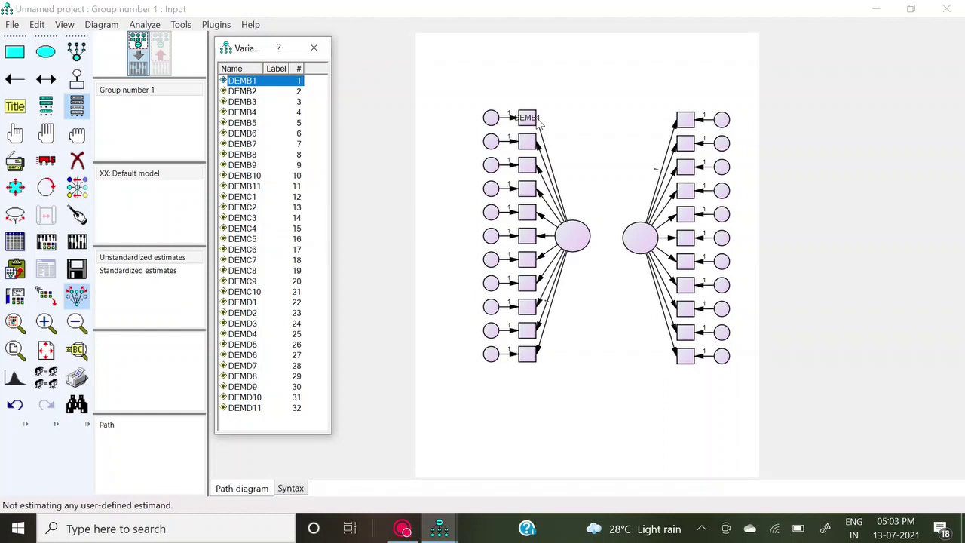
click(216, 24)
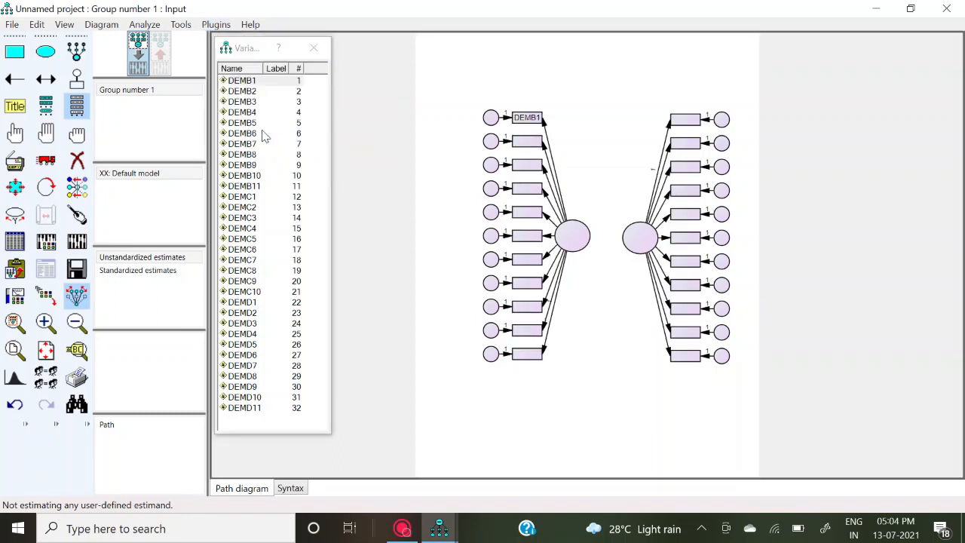
mouse_move(254, 166)
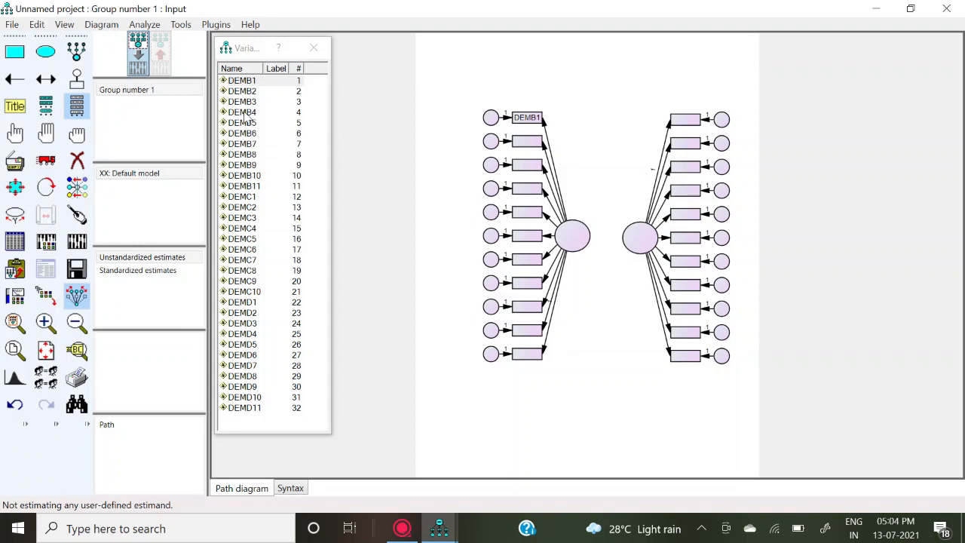
click(242, 91)
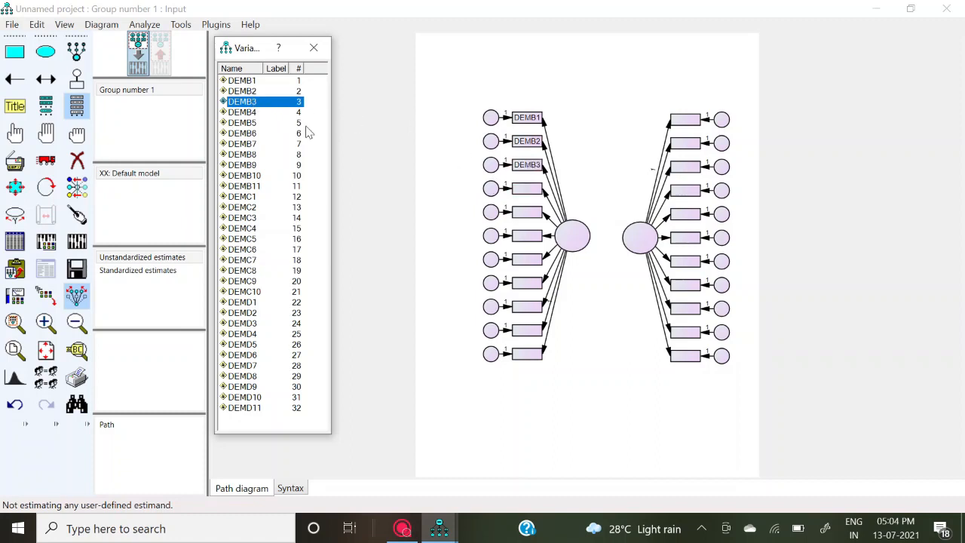
click(242, 112)
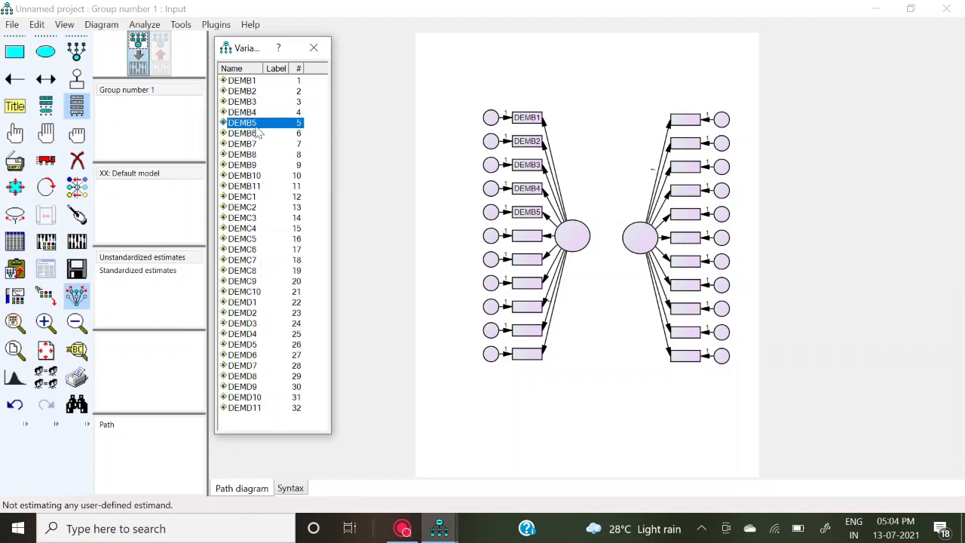
click(242, 134)
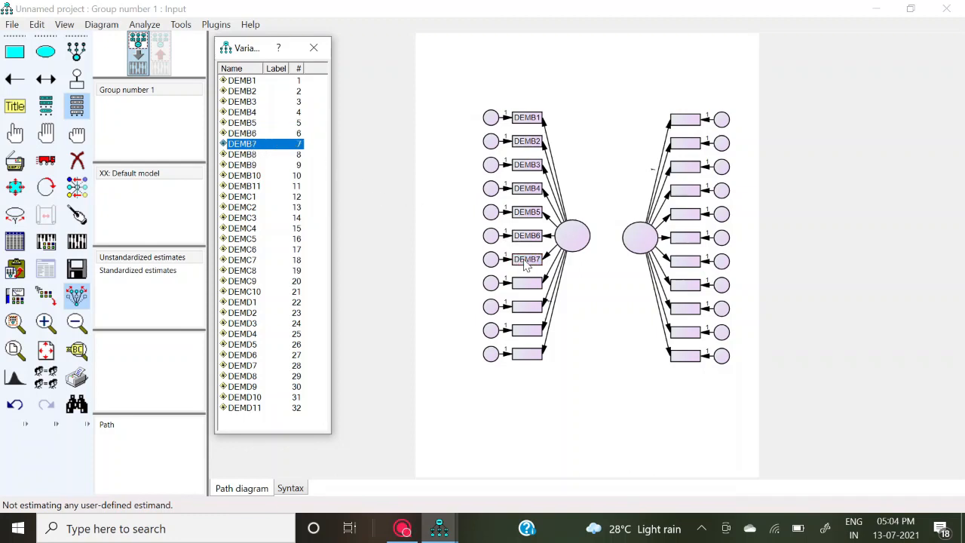
click(243, 154)
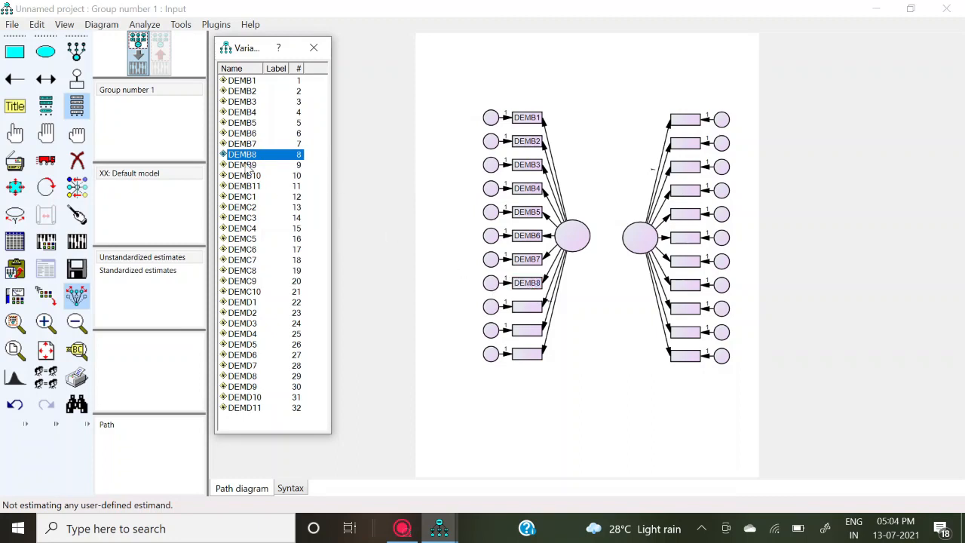
click(243, 165)
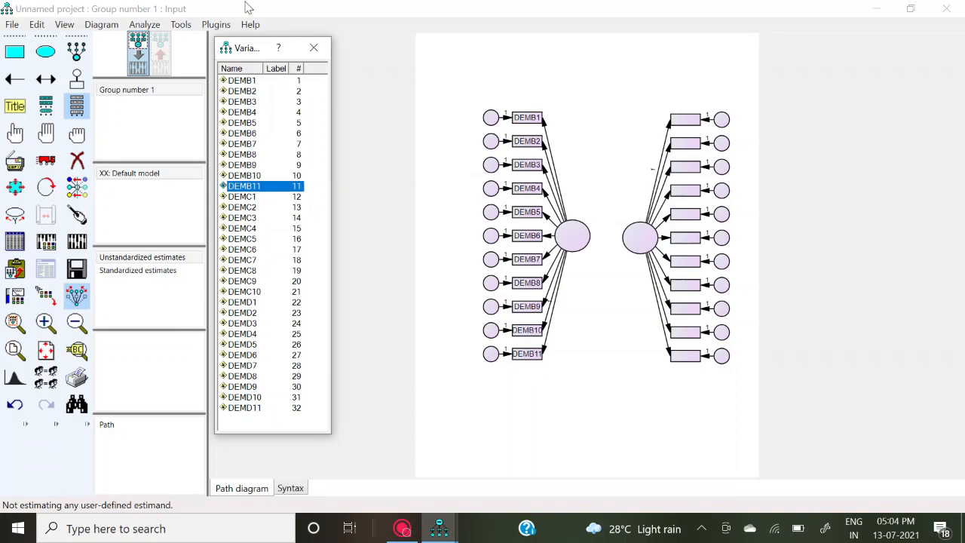
Step: Resize the indicator boxes to fit their labels using Plugins > Resize Observed Variables
click(251, 24)
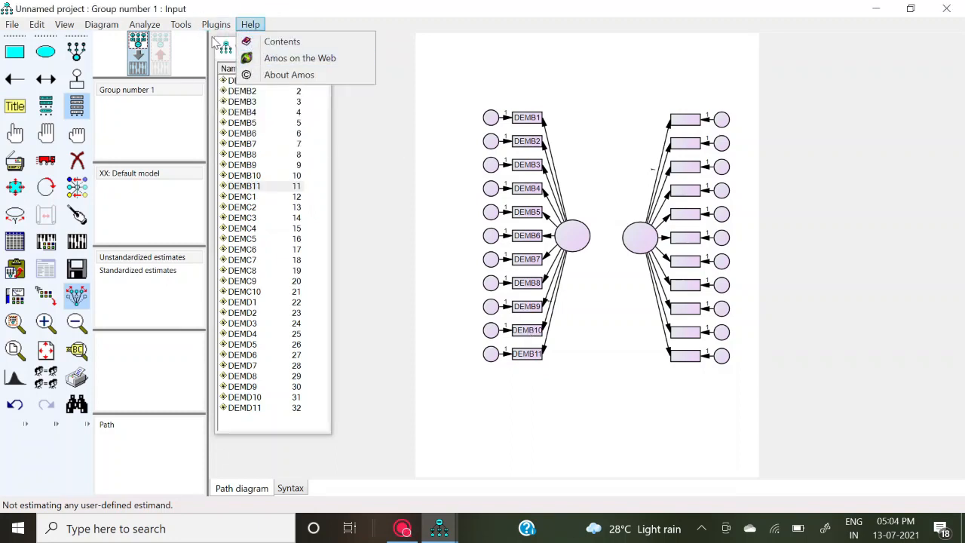
click(215, 24)
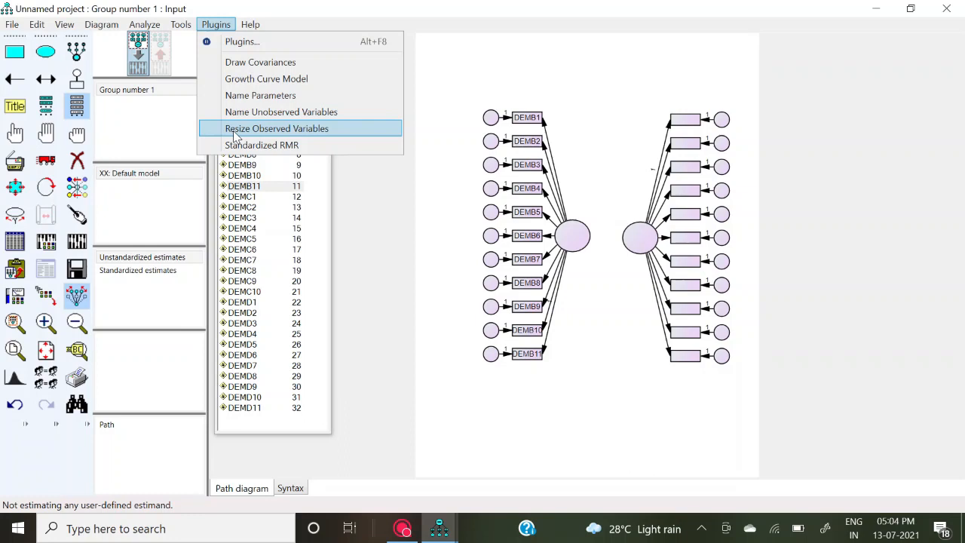
click(277, 128)
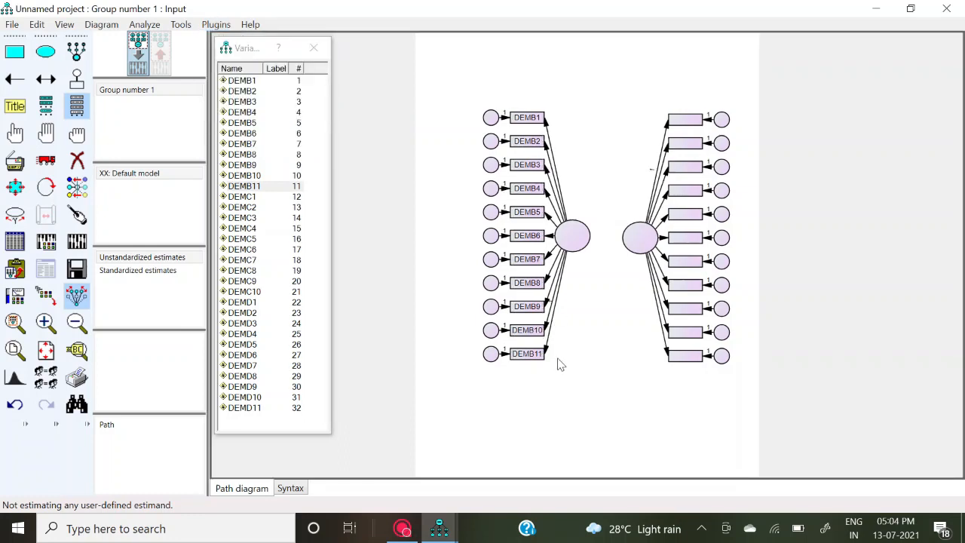
mouse_move(283, 287)
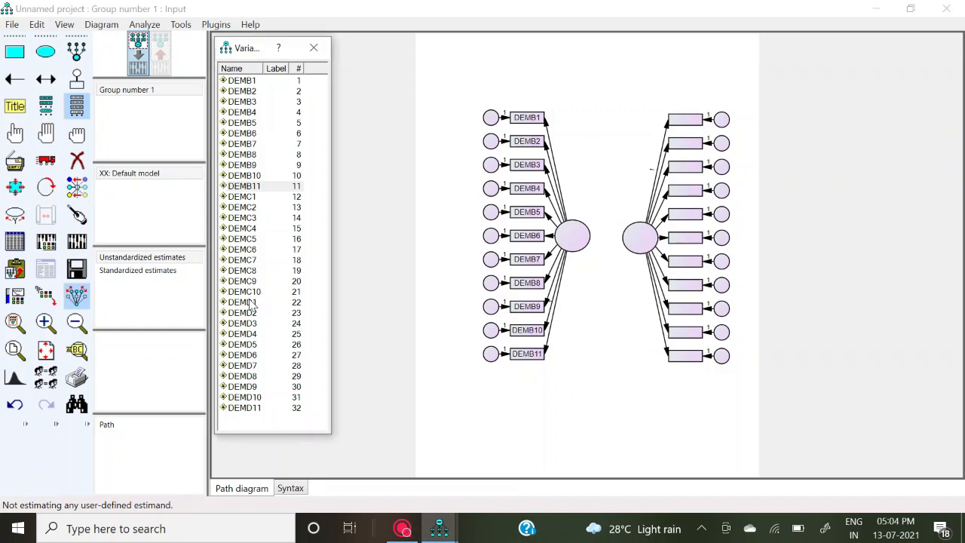
Step: Label the right factor's indicators DEMD1–DEMD11, then close the Variables in Dataset window
click(242, 302)
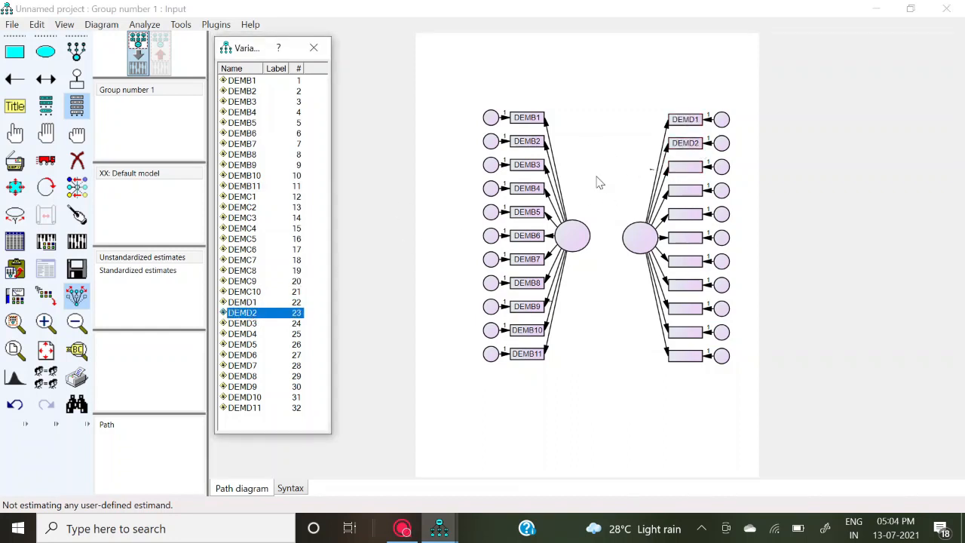
click(242, 322)
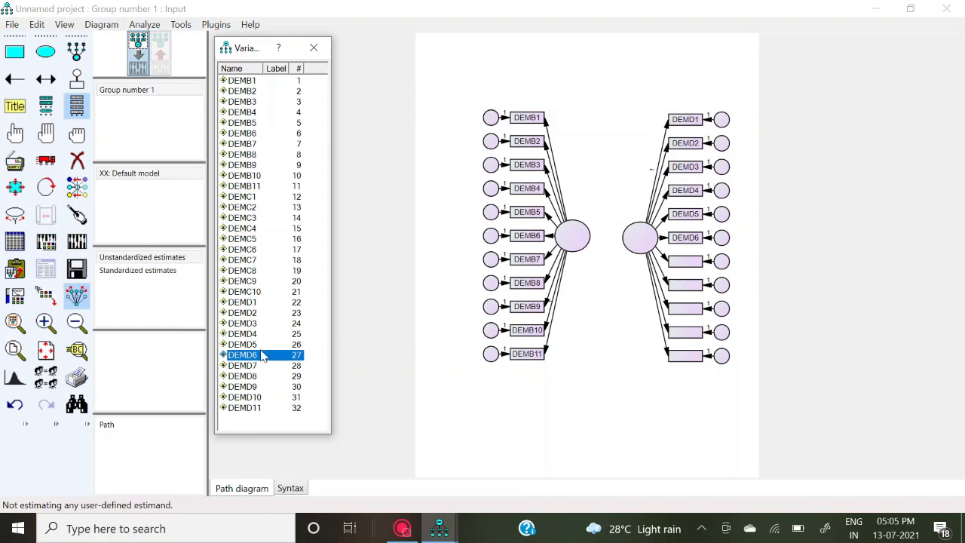
click(242, 365)
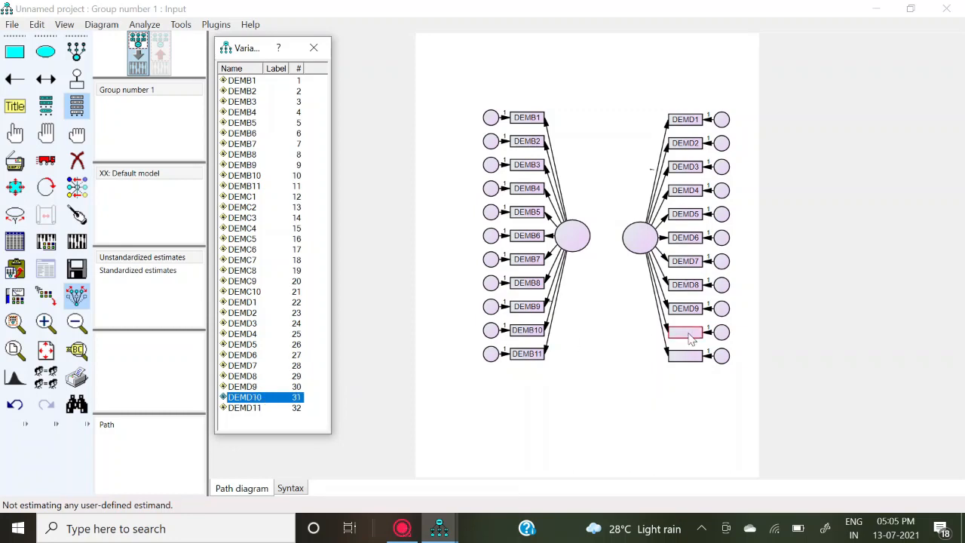
click(245, 407)
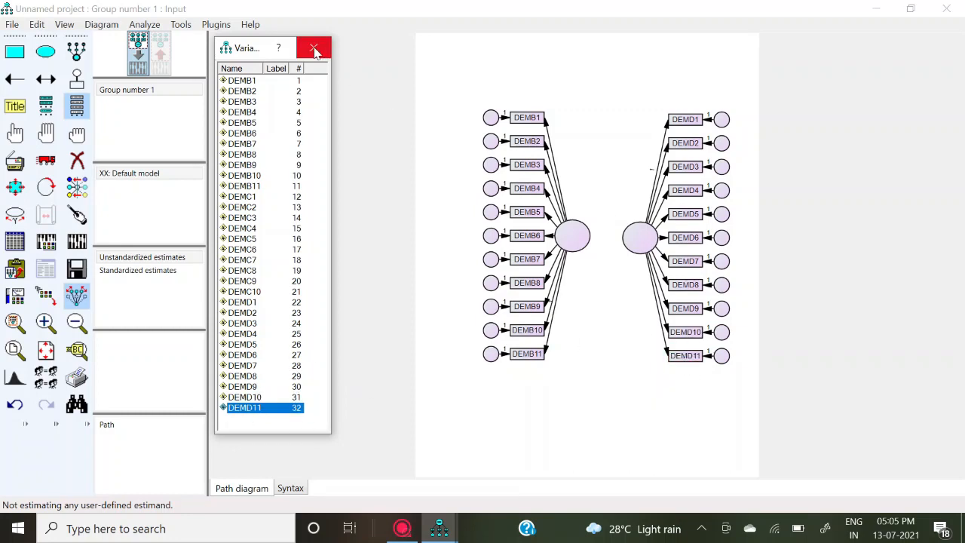
click(314, 49)
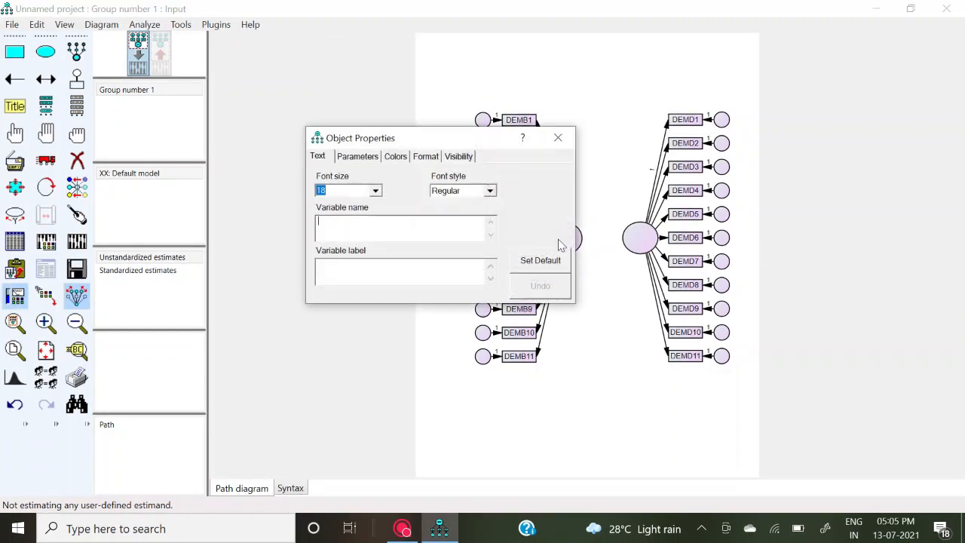
Step: Name the right latent ellipse DEMD and the left one DEMB
text(DE)
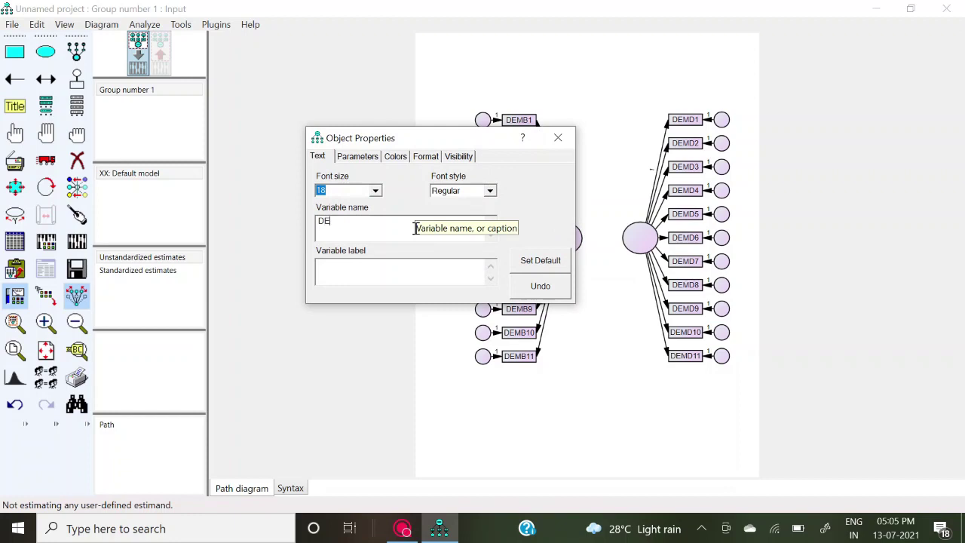
text(MD)
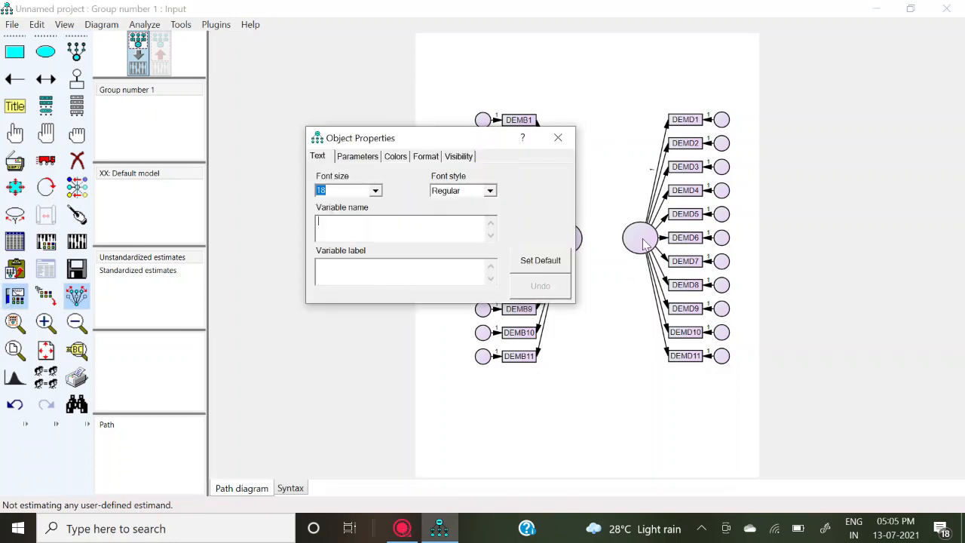
text(DEMD)
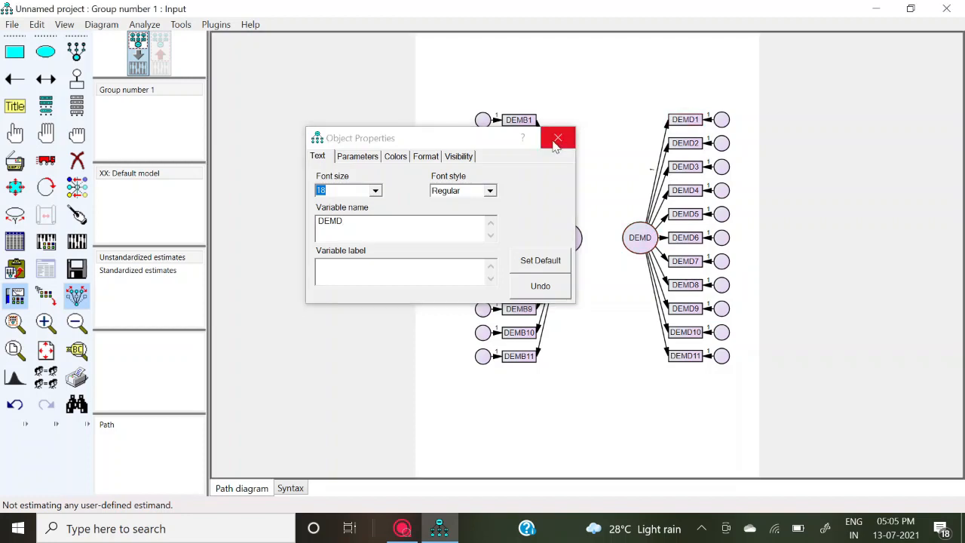
click(557, 138)
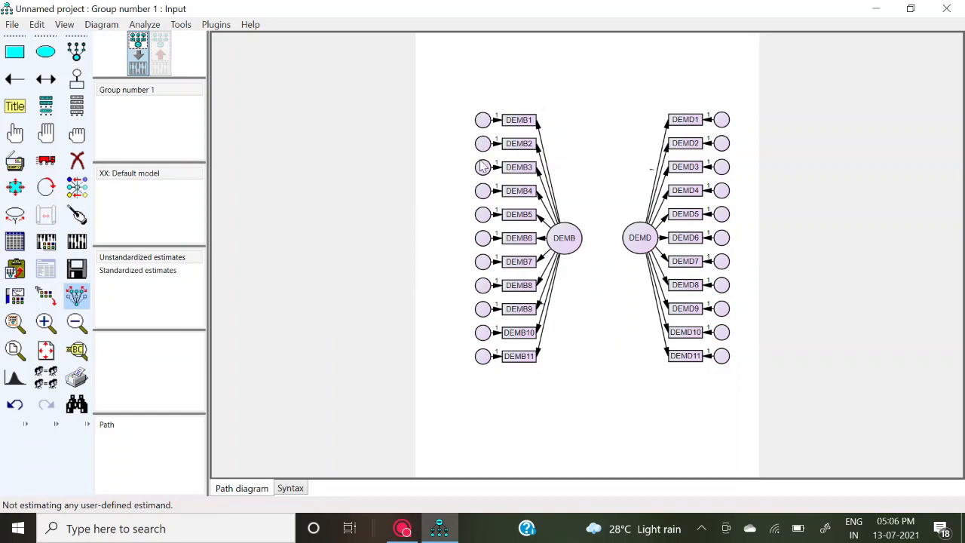
mouse_move(217, 24)
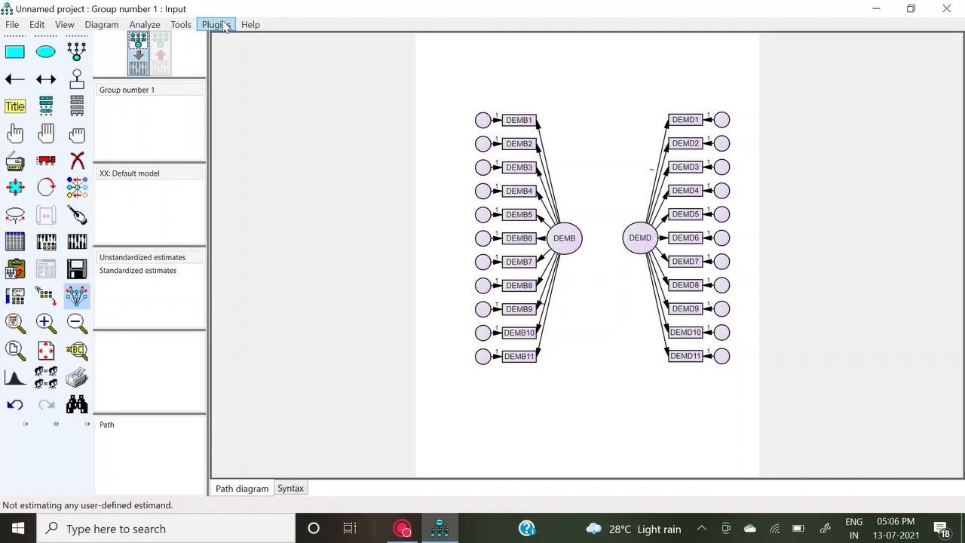
Step: Run the Name Unobserved Variables plugin to label residuals e1–e22
click(216, 25)
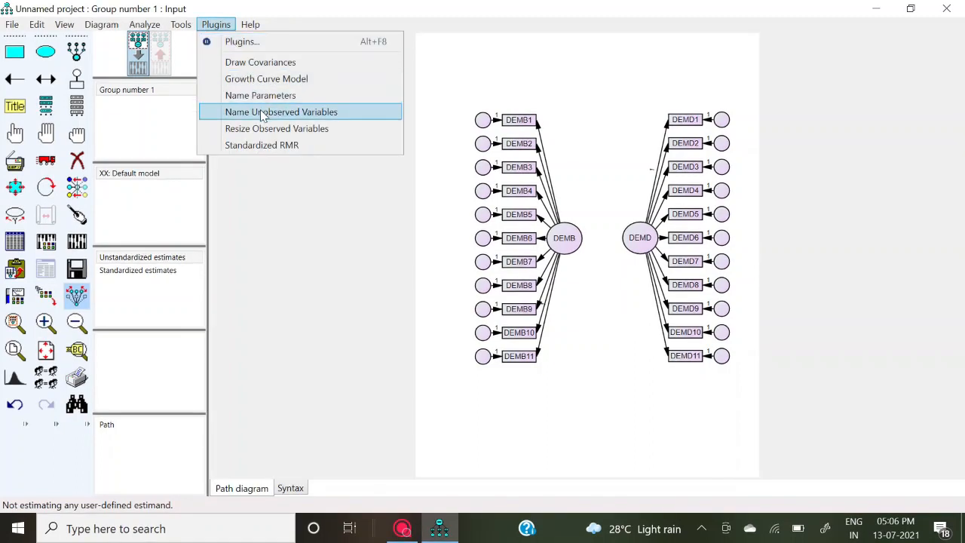
click(282, 111)
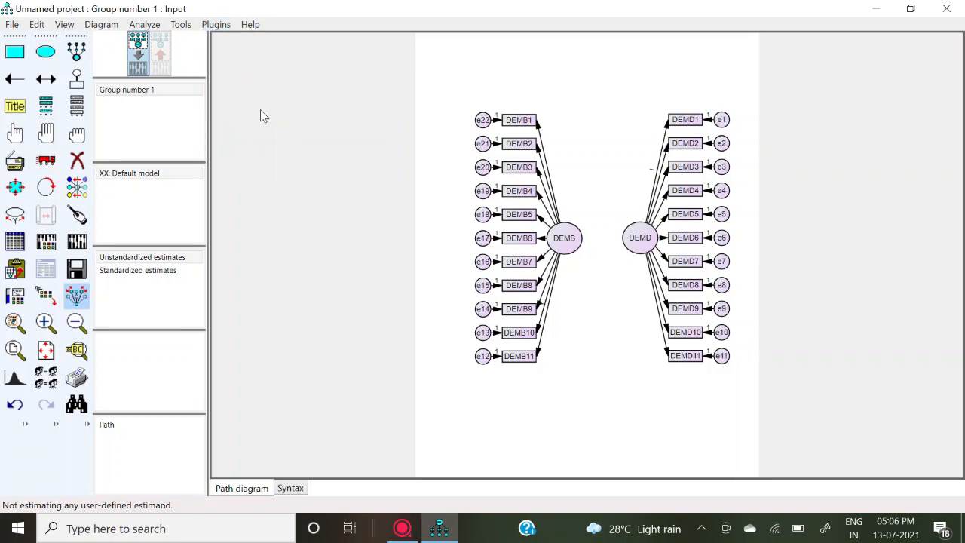
mouse_move(587, 171)
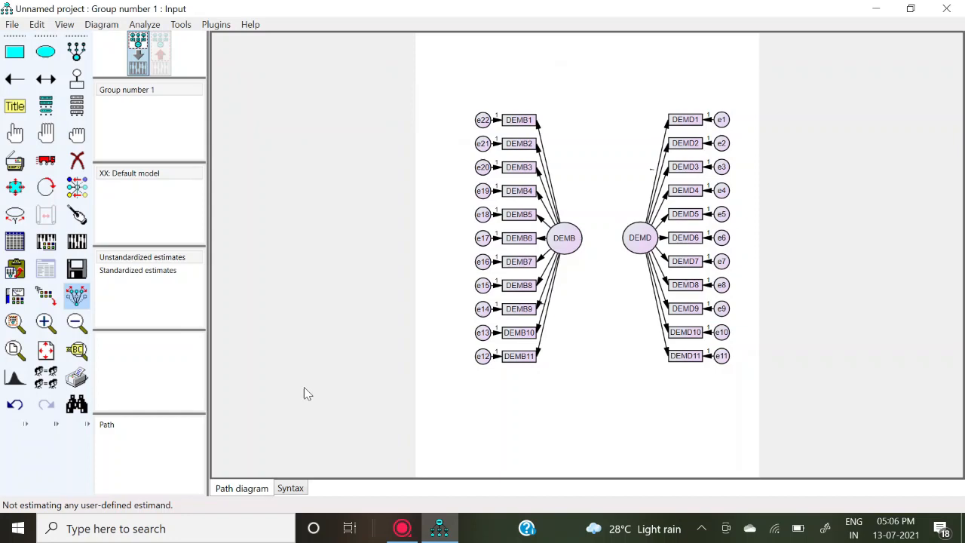
mouse_move(390, 139)
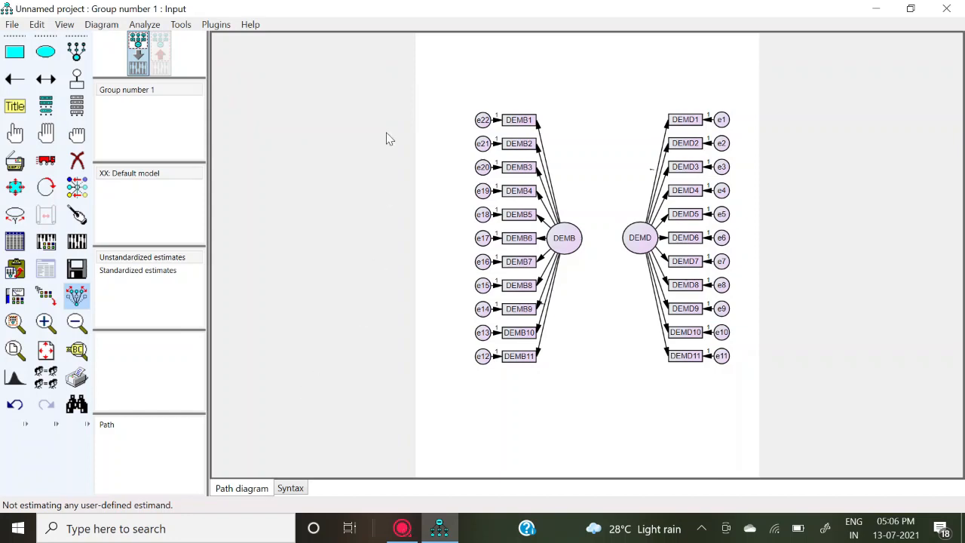
mouse_move(96, 71)
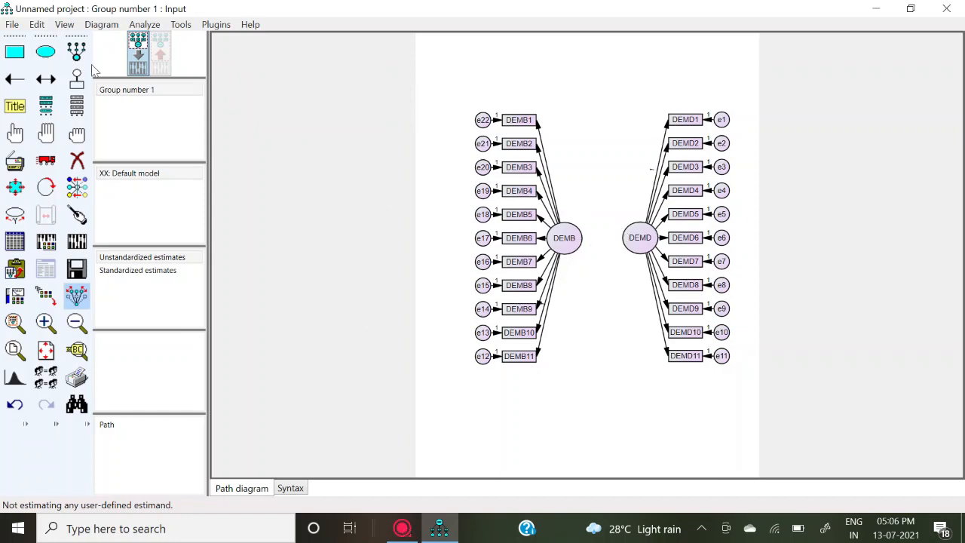
Step: Choose the Draw Covariances tool to link DEMB and DEMD with a two-headed arrow
click(45, 78)
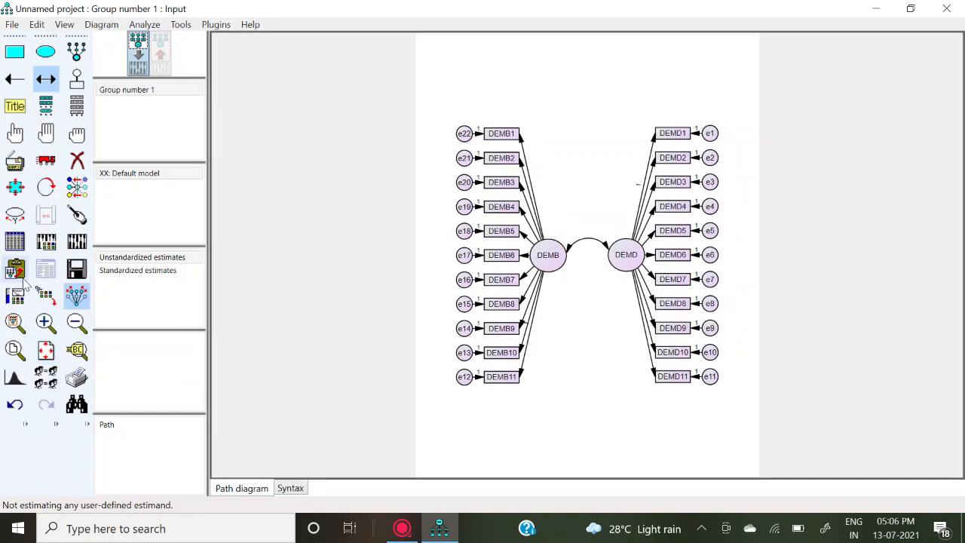
mouse_move(15, 269)
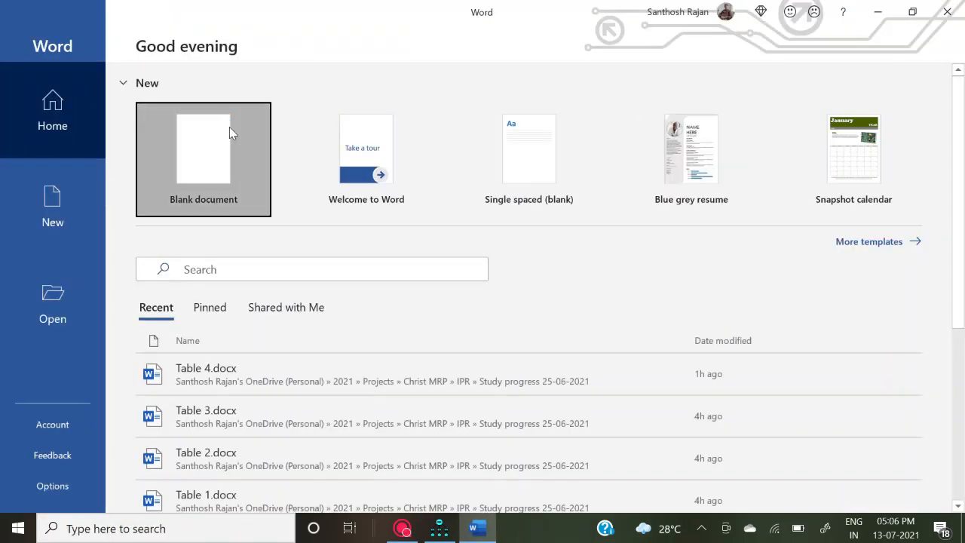
Step: Create a blank Word document to receive the pasted two-factor path diagram
click(204, 158)
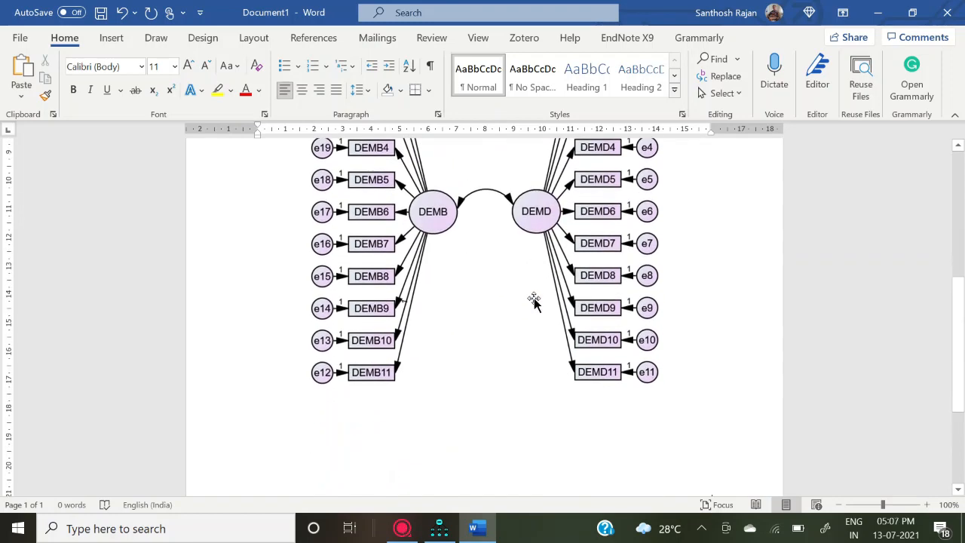
click(439, 527)
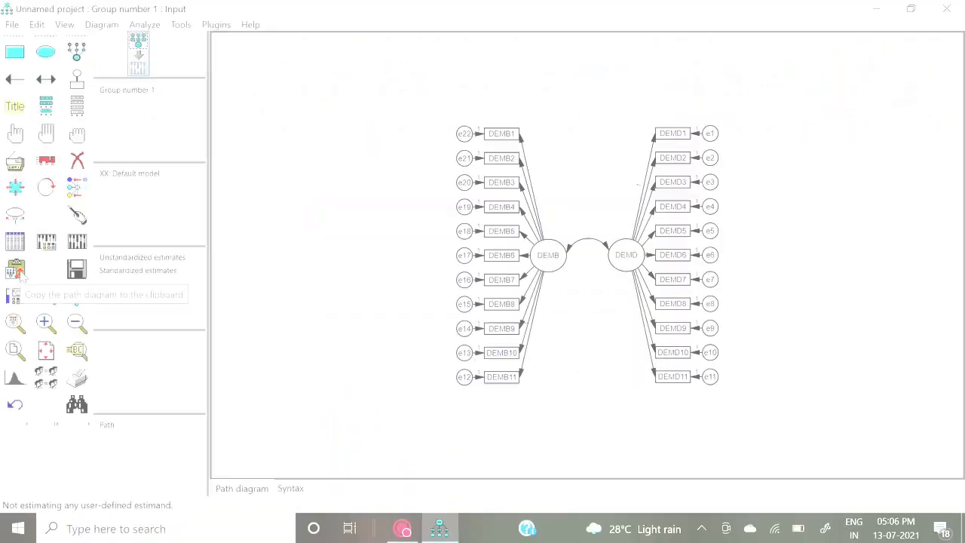